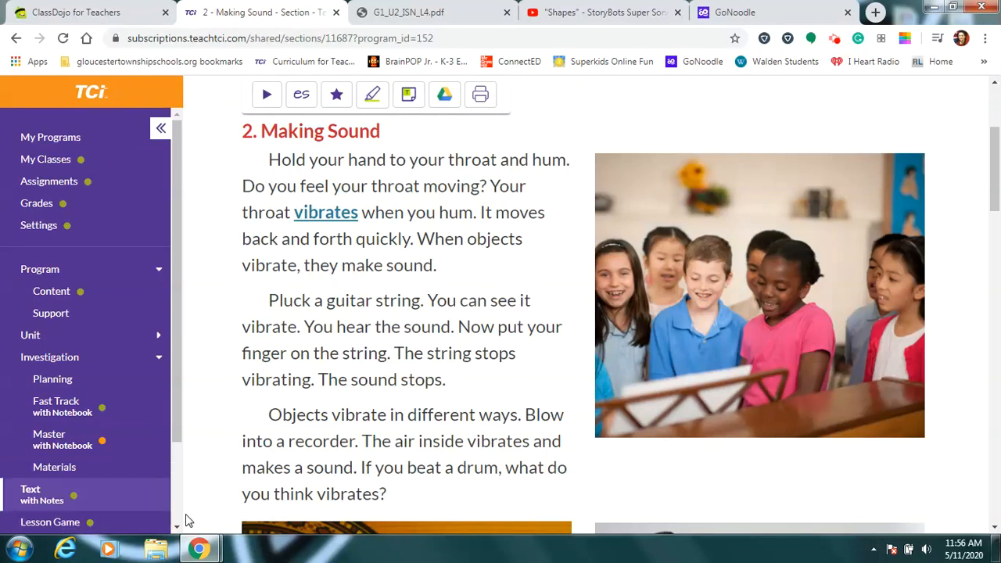
mouse_move(703, 486)
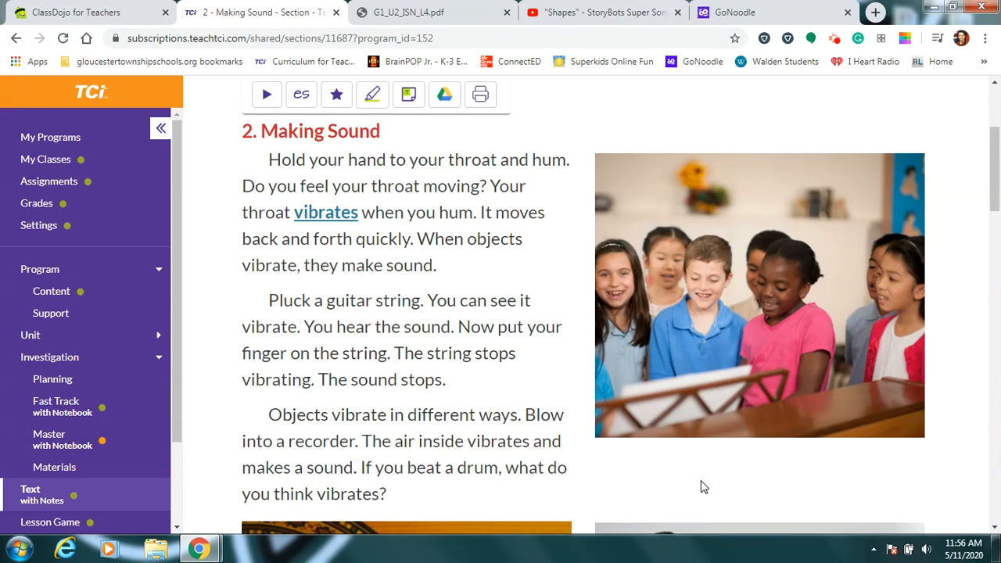
mouse_move(963, 355)
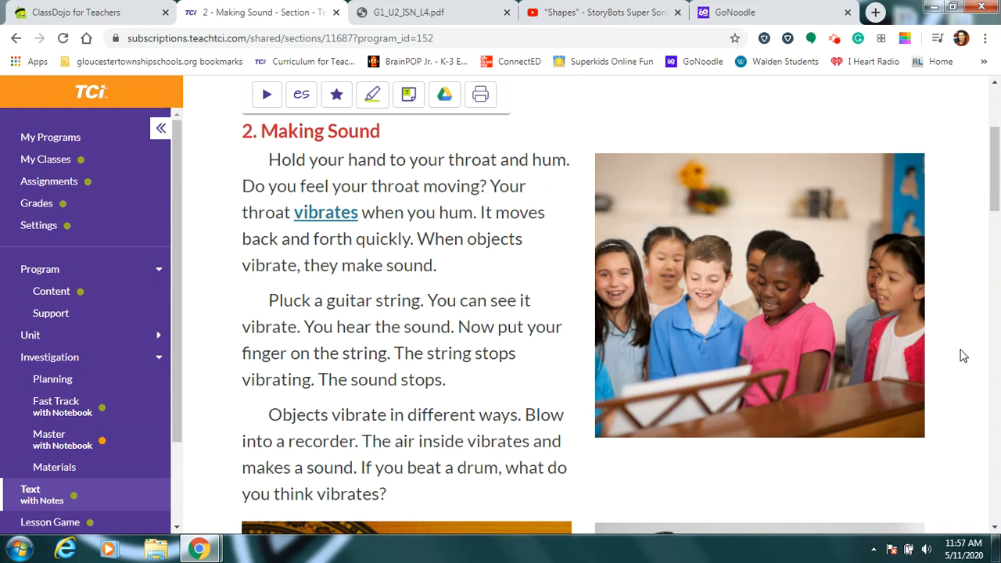
mouse_move(905, 357)
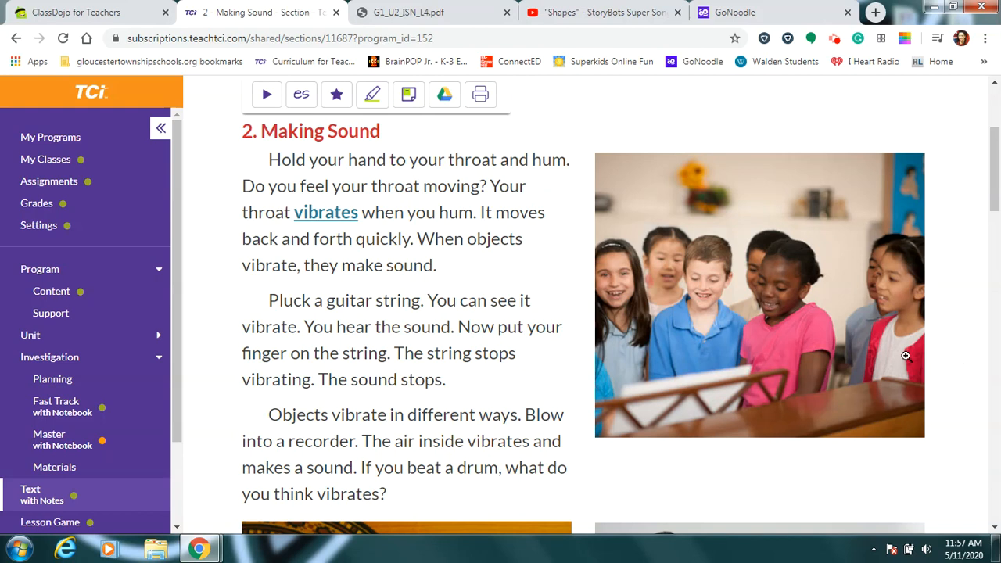
mouse_move(522, 203)
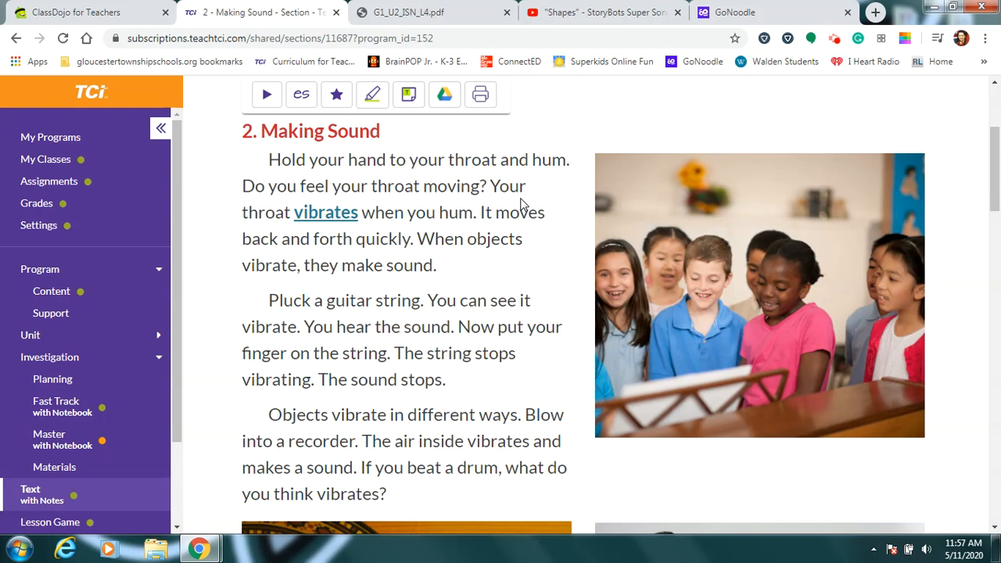
mouse_move(372, 234)
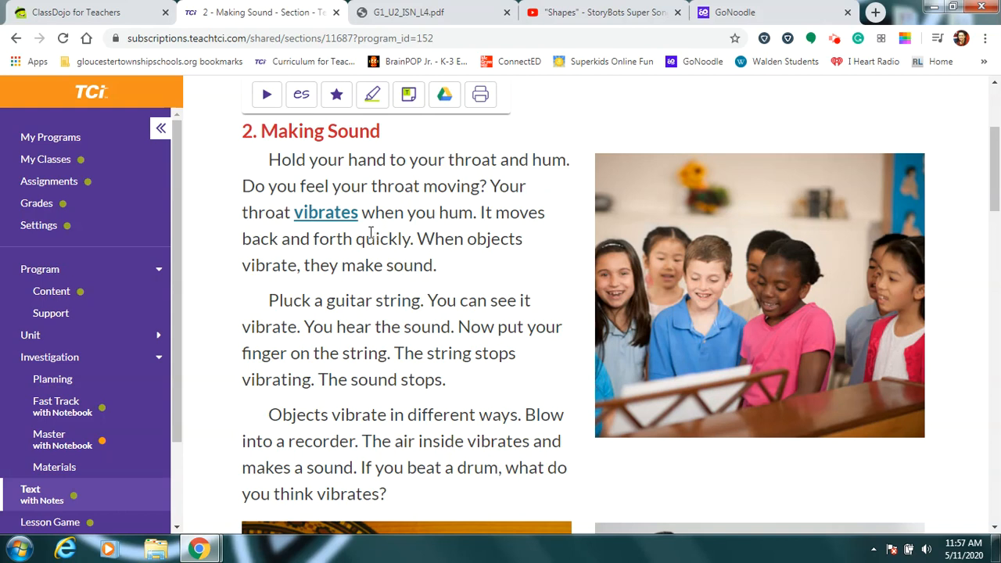
mouse_move(448, 231)
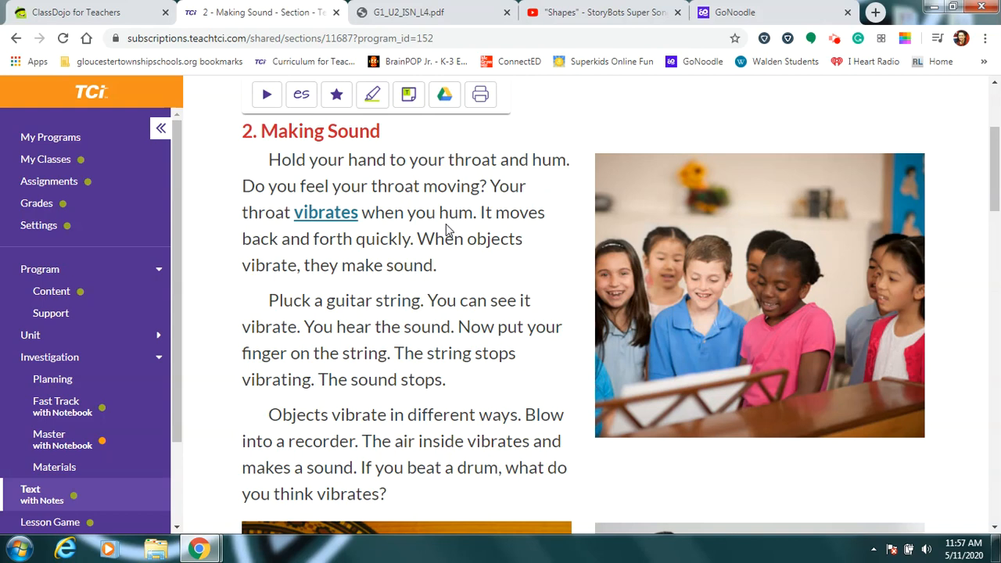
mouse_move(446, 231)
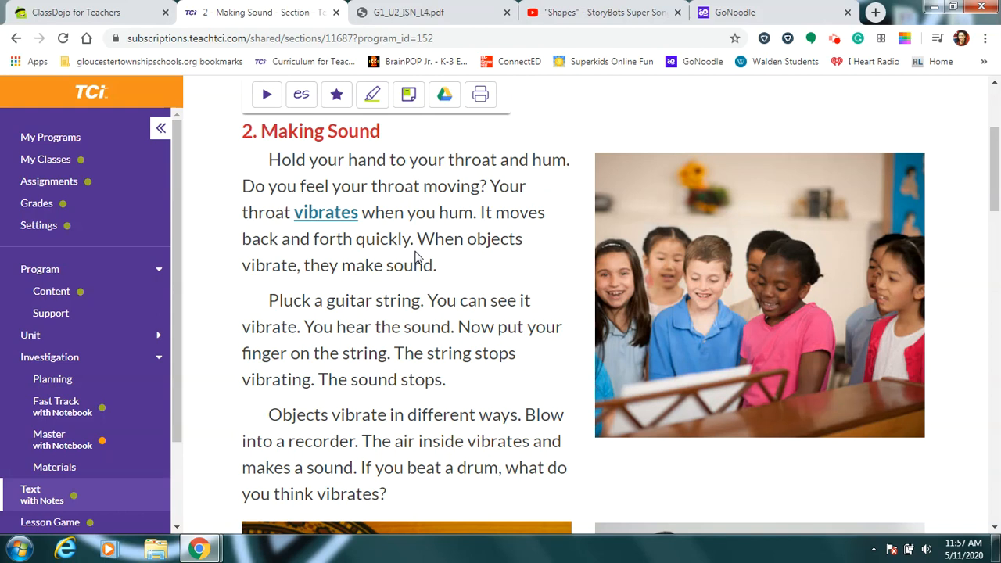
mouse_move(383, 289)
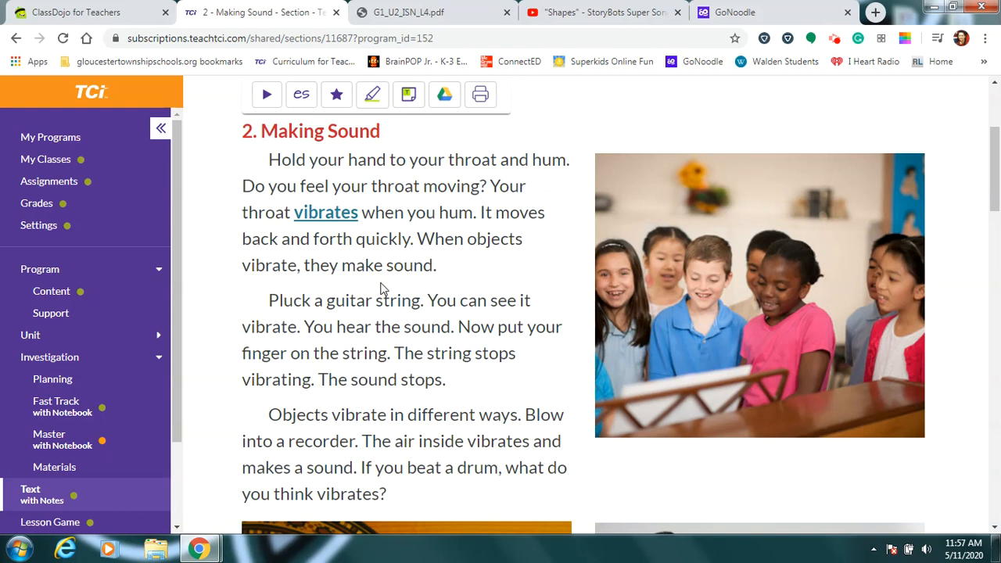
mouse_move(442, 281)
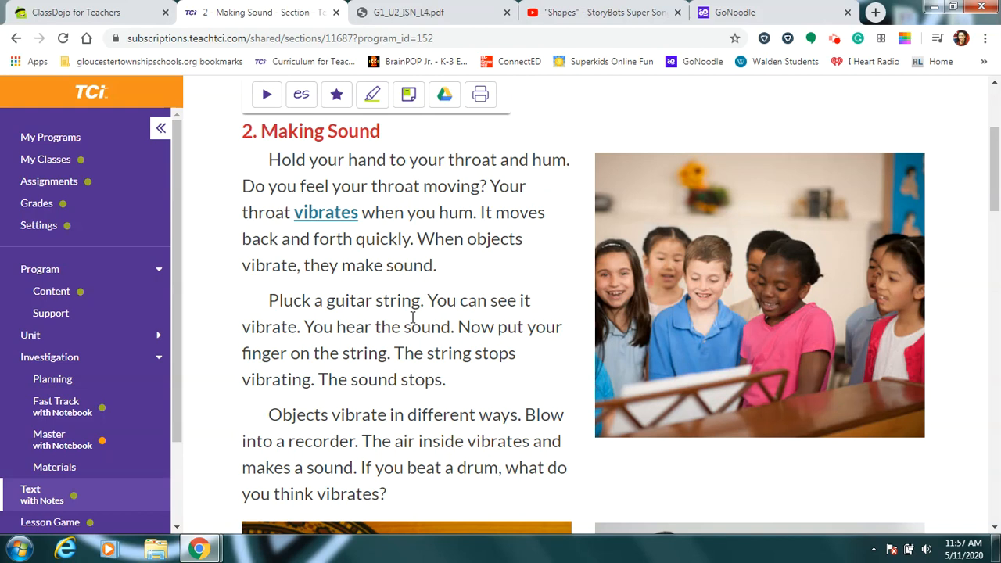
mouse_move(422, 320)
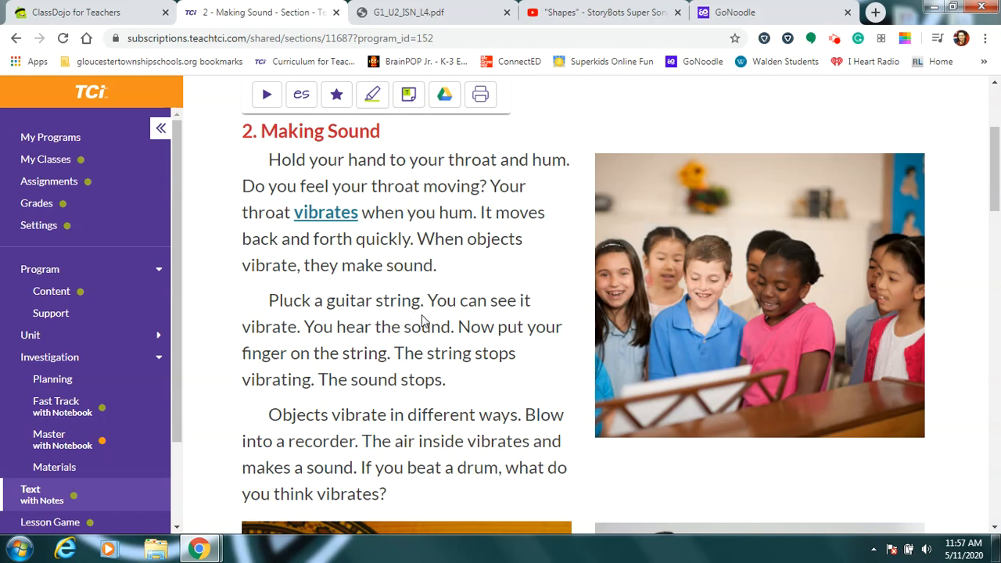
mouse_move(280, 347)
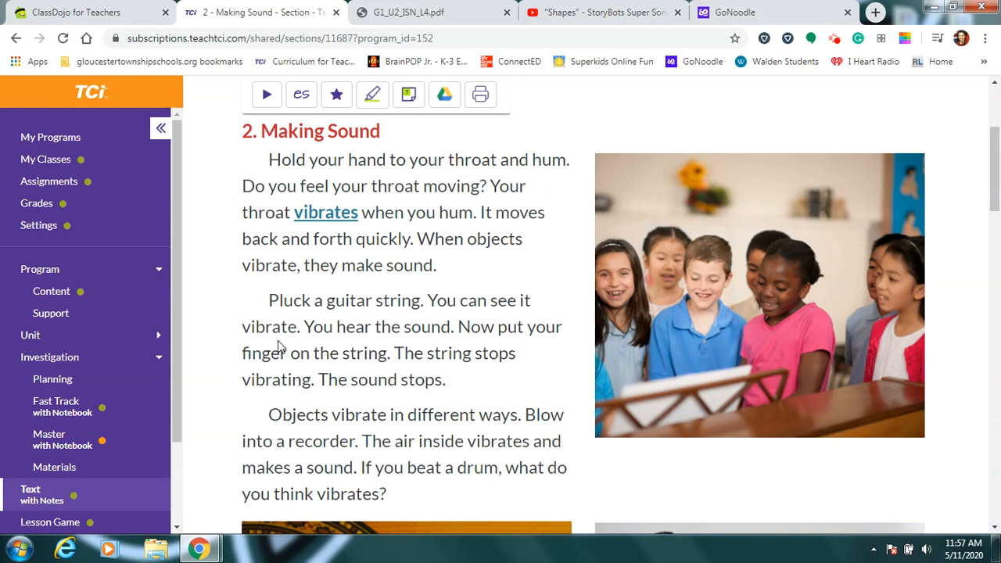
mouse_move(401, 347)
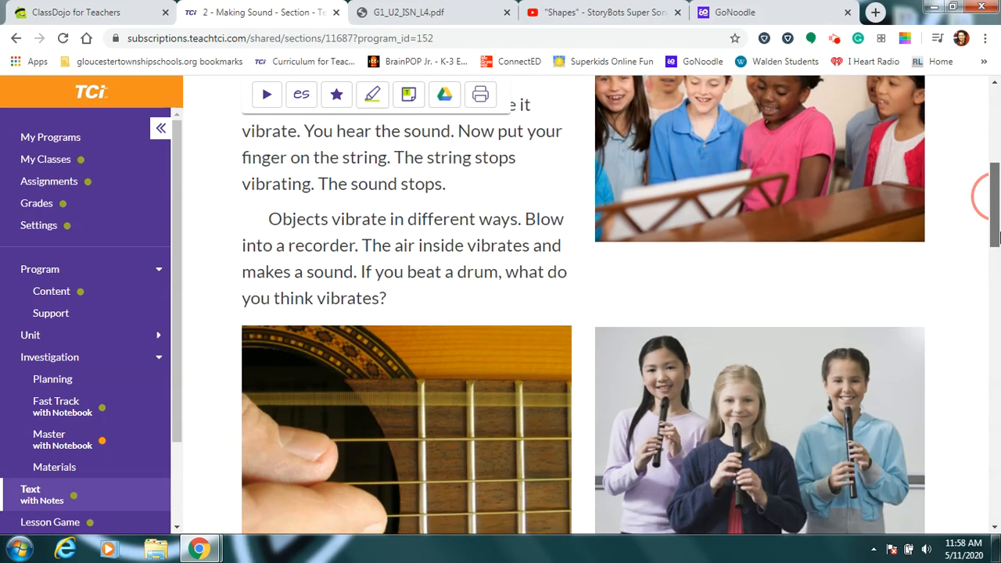
Scroll past the guitar and recorder photos down to the Check For Understanding heading.
scroll("down", 3)
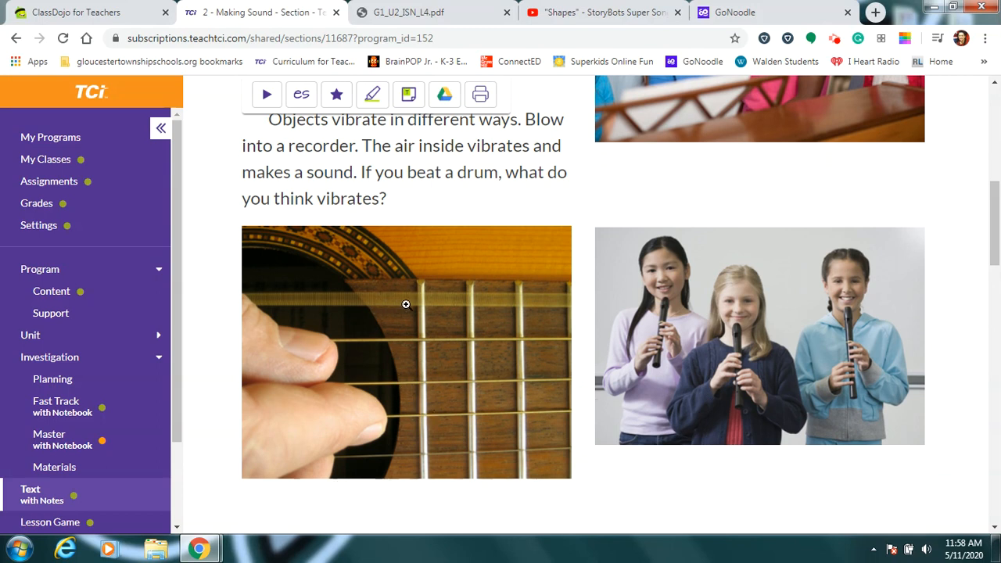
mouse_move(394, 301)
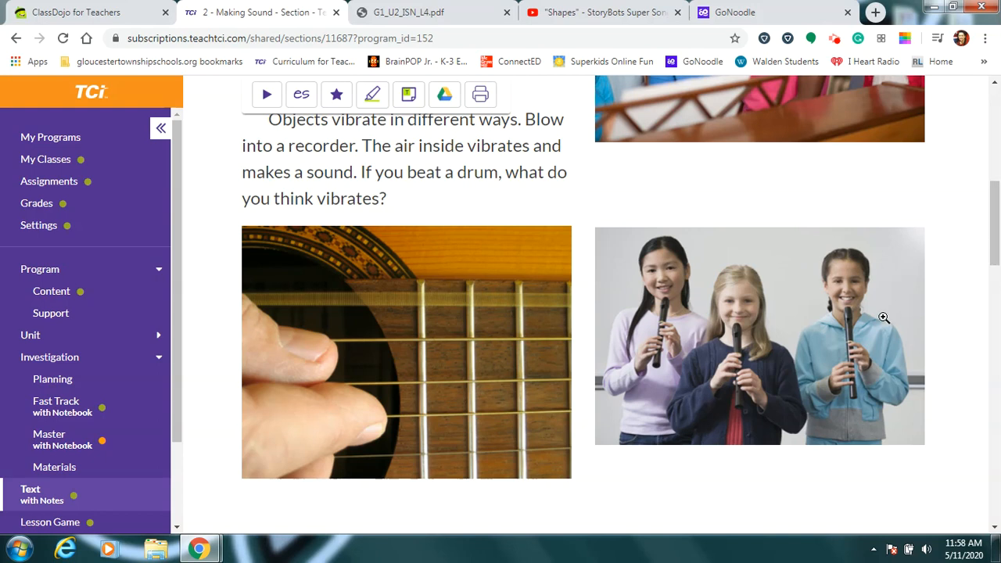
mouse_move(707, 394)
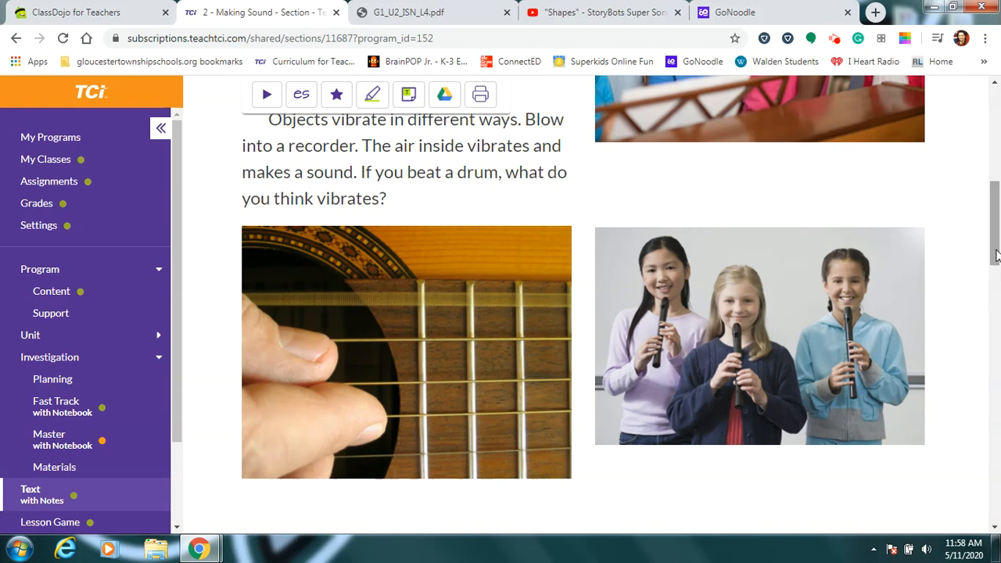
scroll("down", 3)
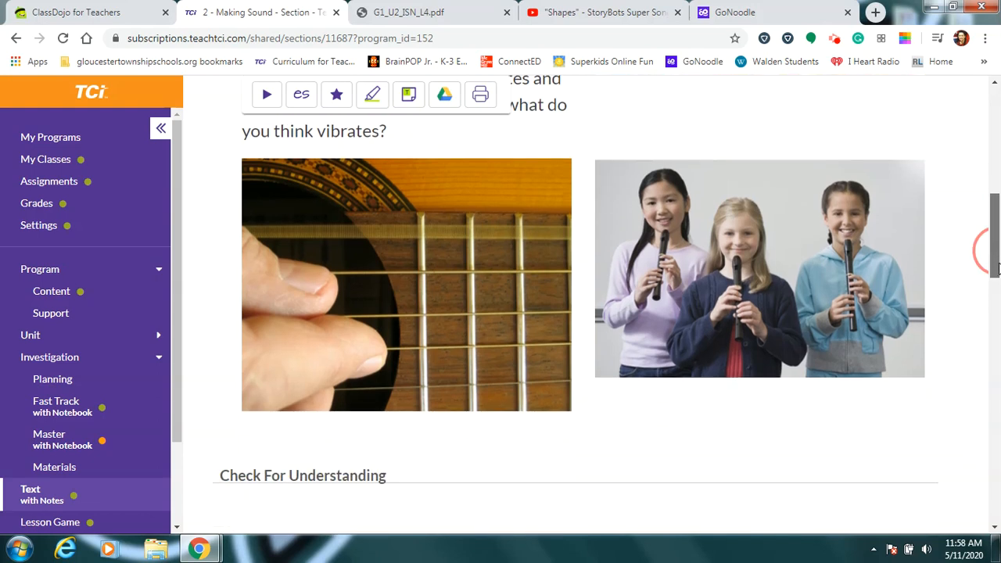
mouse_move(860, 330)
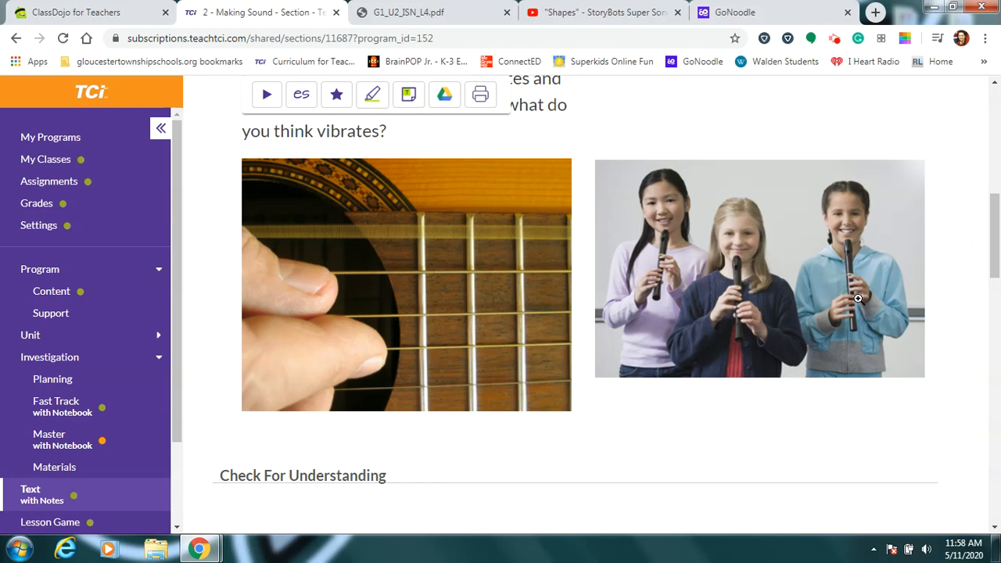
mouse_move(742, 292)
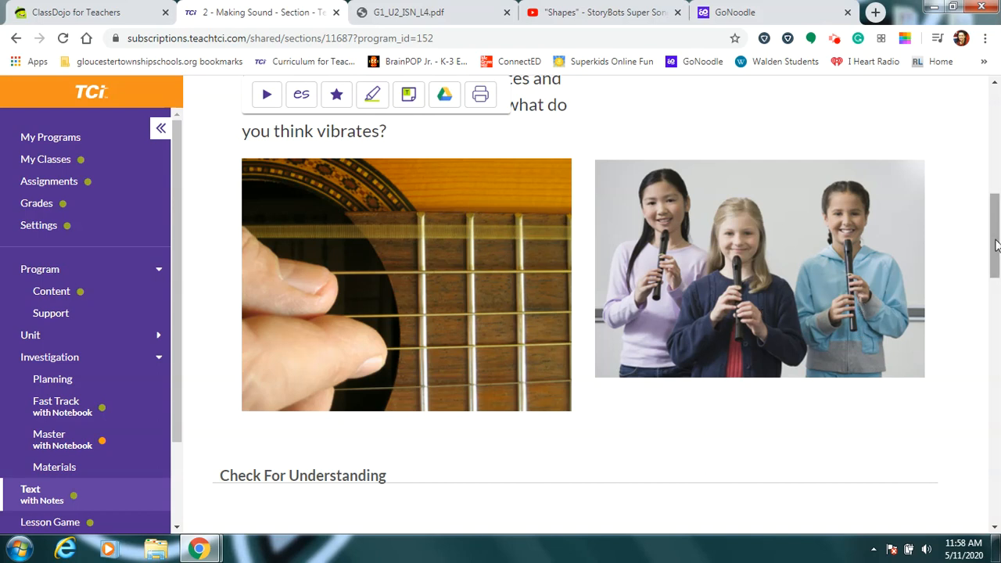
Scroll to the vibrating-objects question so choices A–D and Check Answer are visible.
scroll("down", 3)
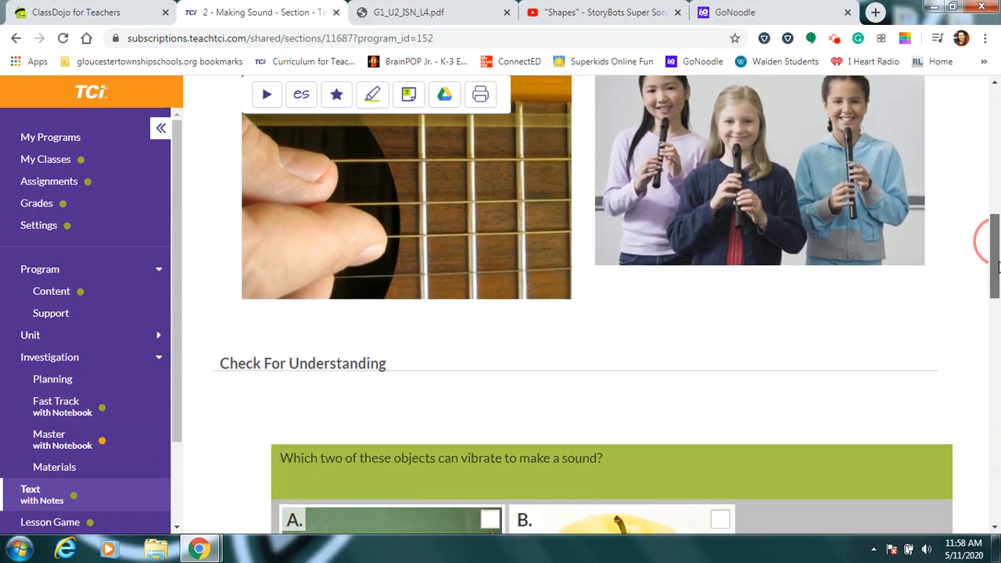
scroll("down", 3)
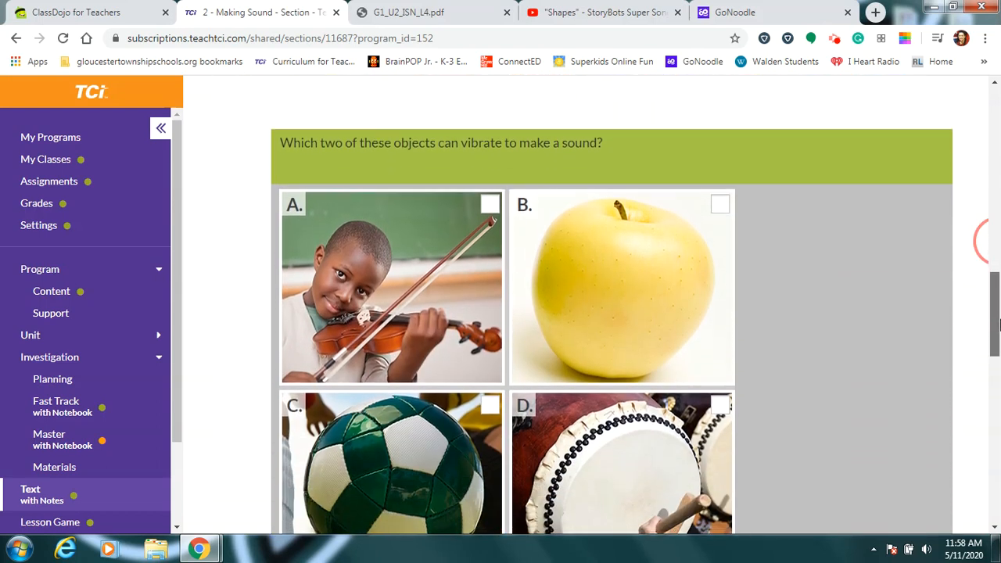
scroll("down", 3)
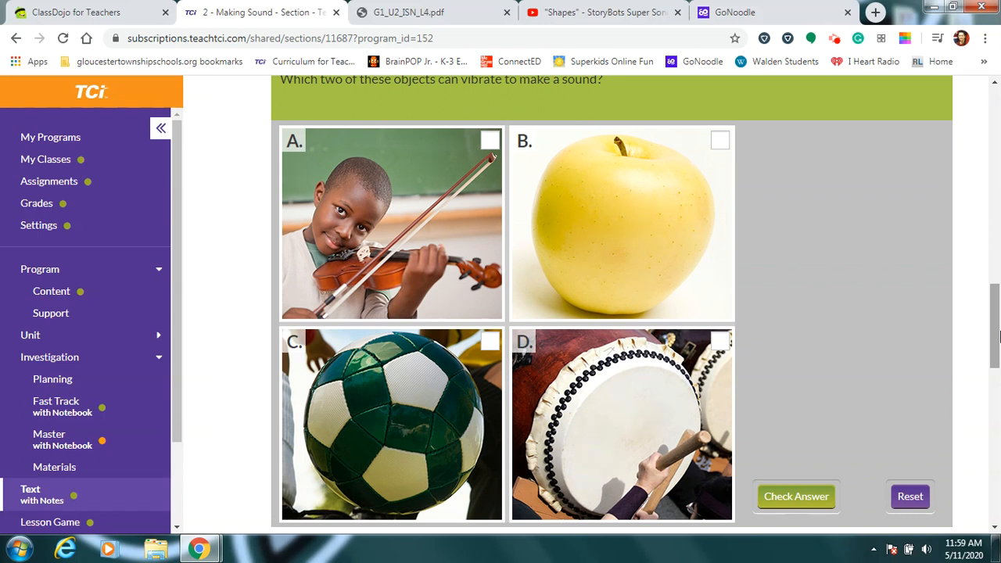
mouse_move(334, 290)
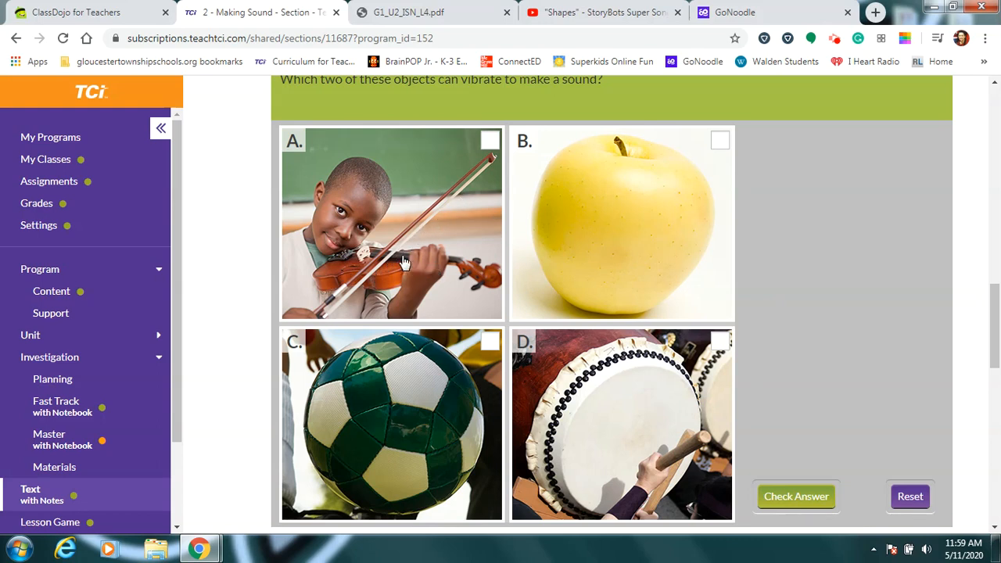
mouse_move(419, 272)
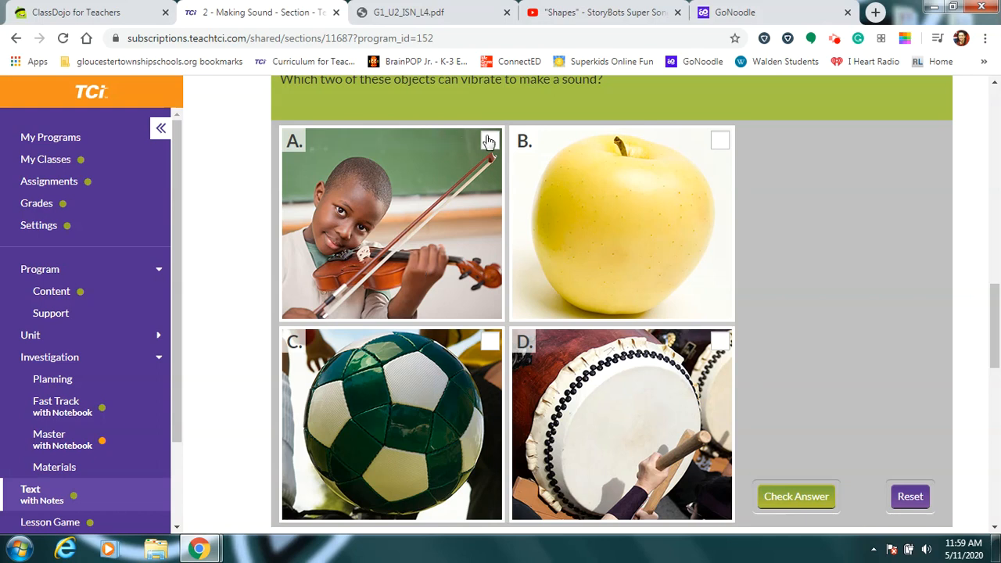
Select the violin (A) and drum (D) and check the answer, earning 'Correct!'.
left_click(489, 141)
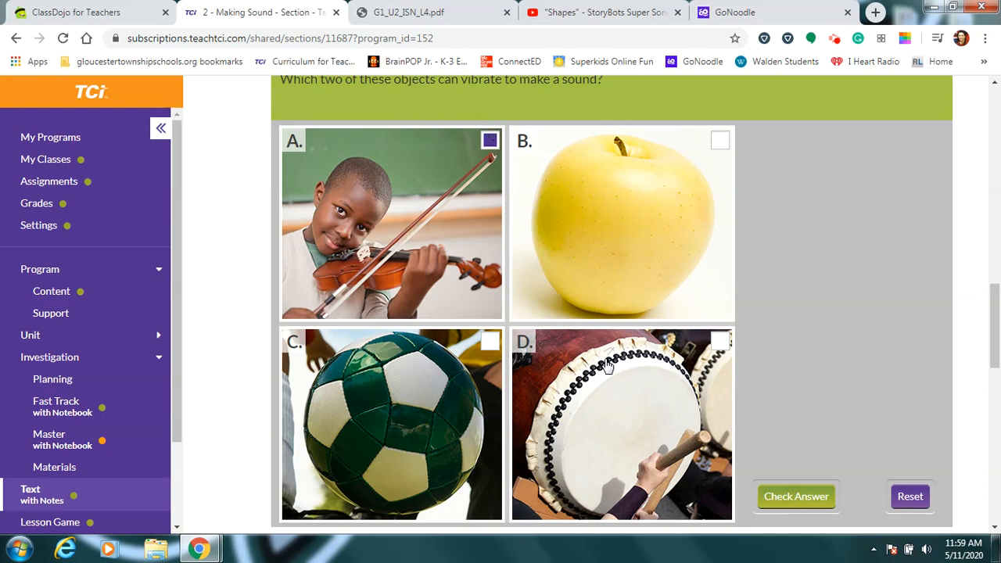
mouse_move(702, 452)
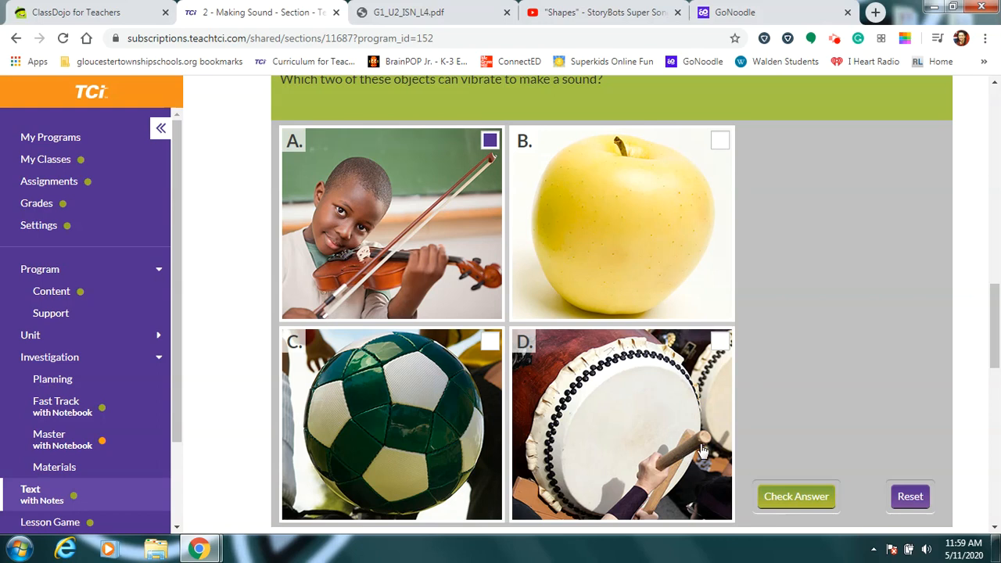
mouse_move(678, 414)
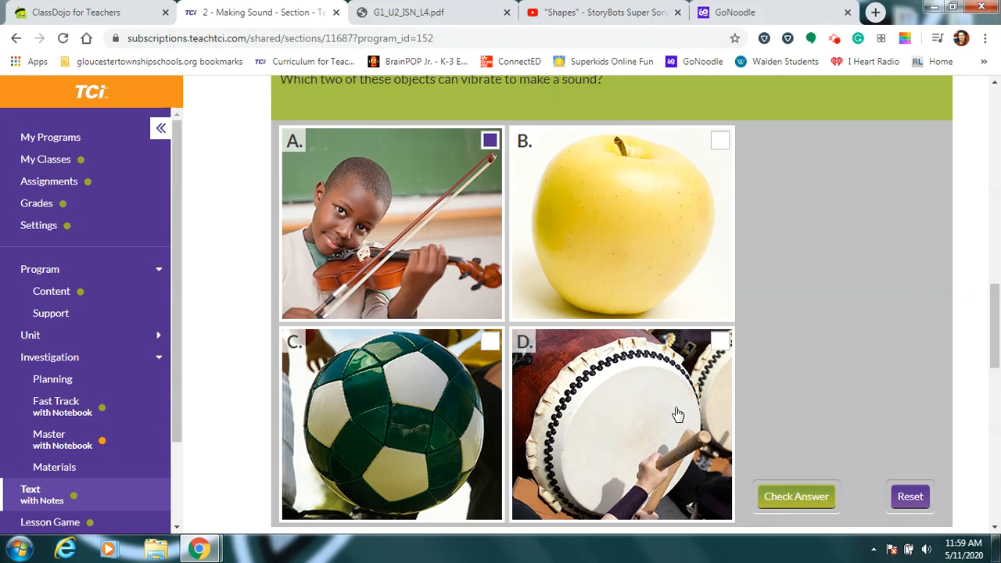
mouse_move(628, 425)
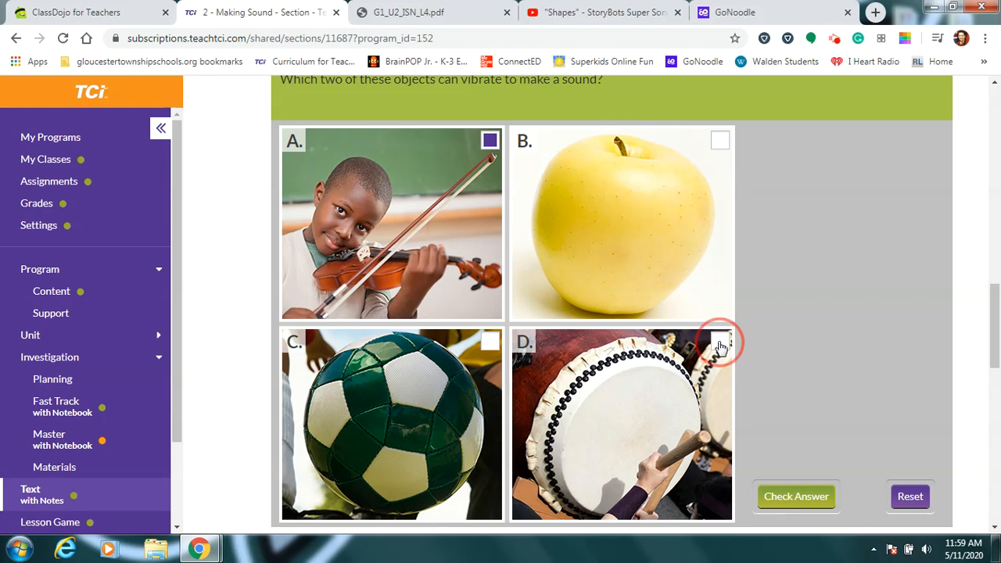
left_click(719, 341)
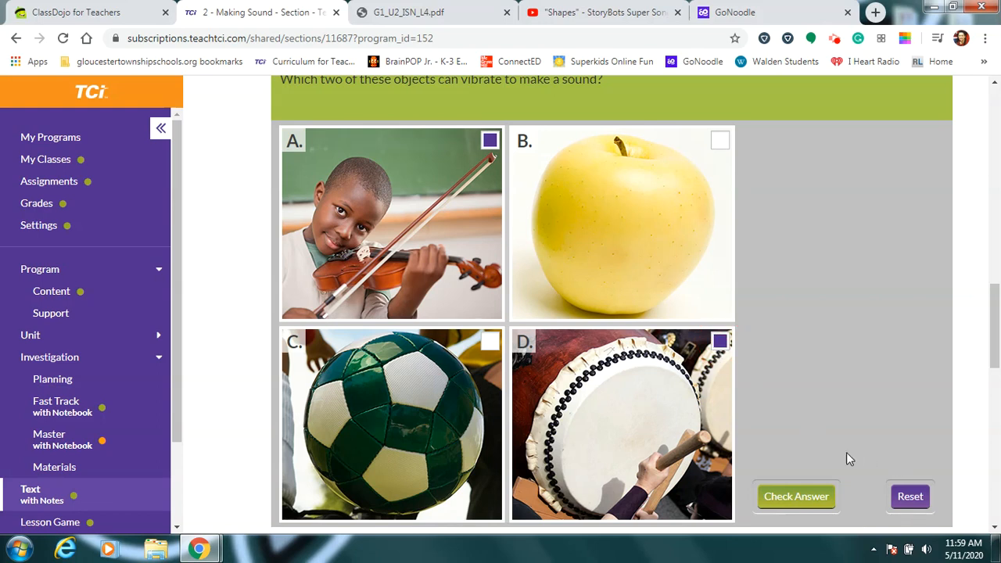
mouse_move(565, 237)
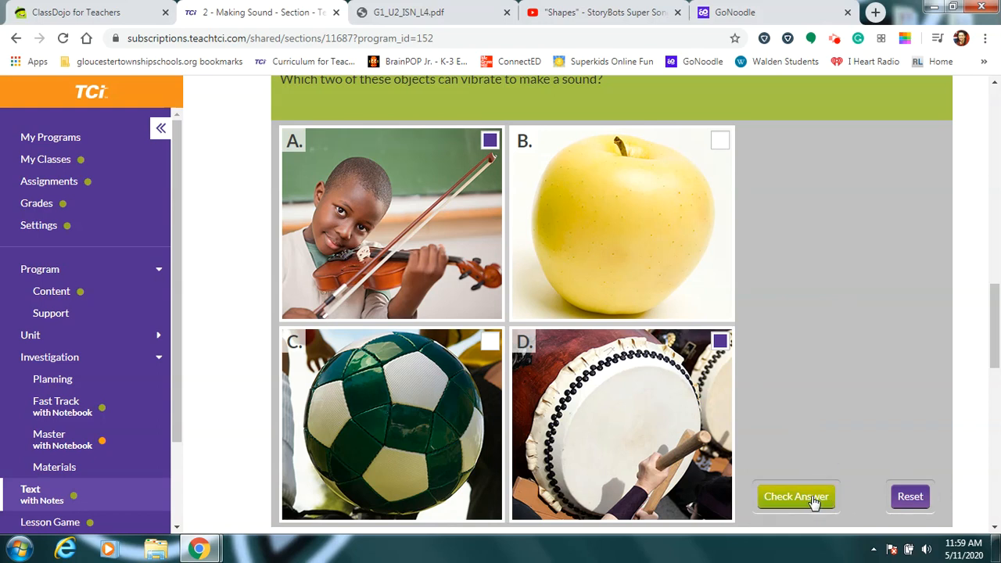
left_click(794, 496)
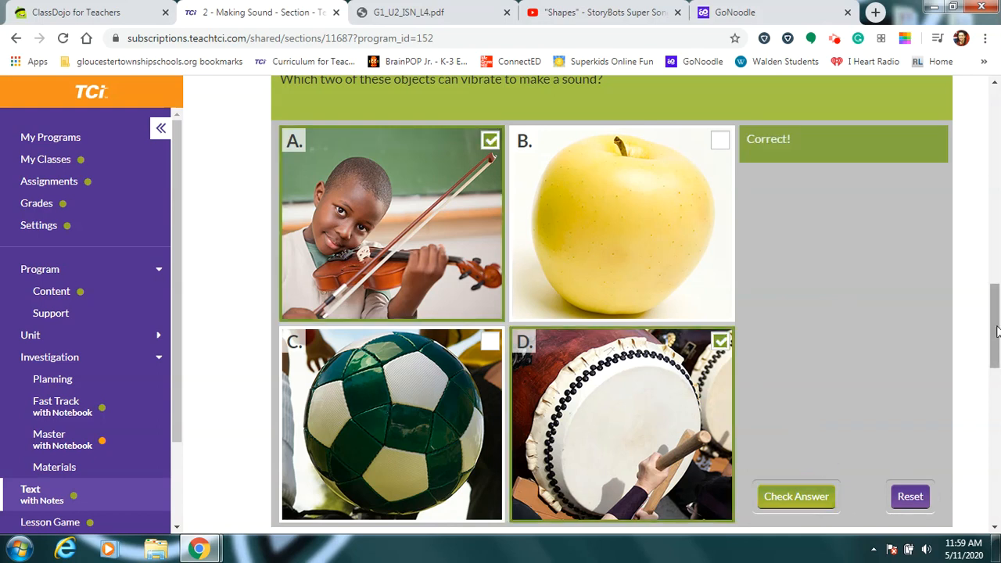
Scroll down to the Notes prompt about circling the vibrating instrument part.
scroll("down", 3)
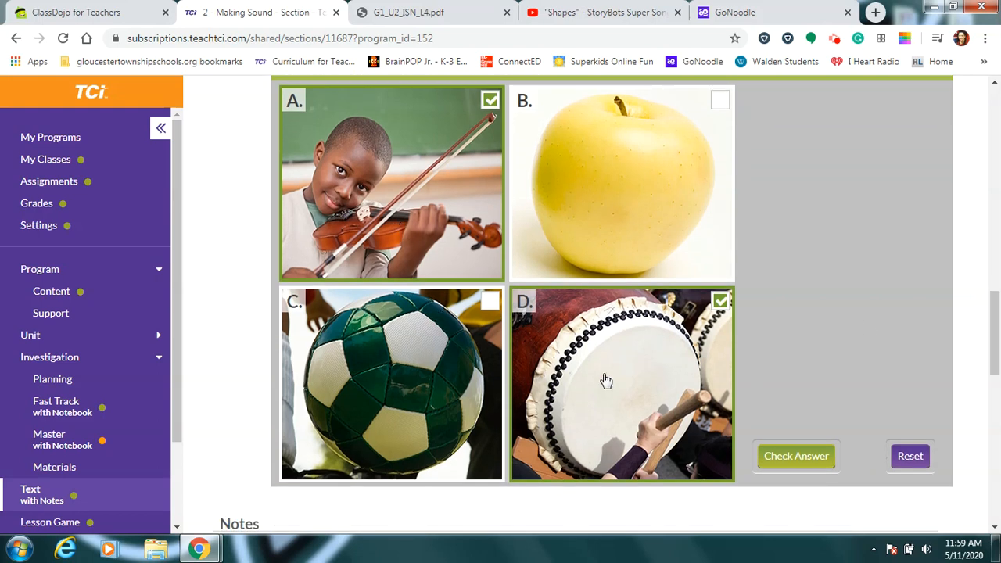
scroll("down", 3)
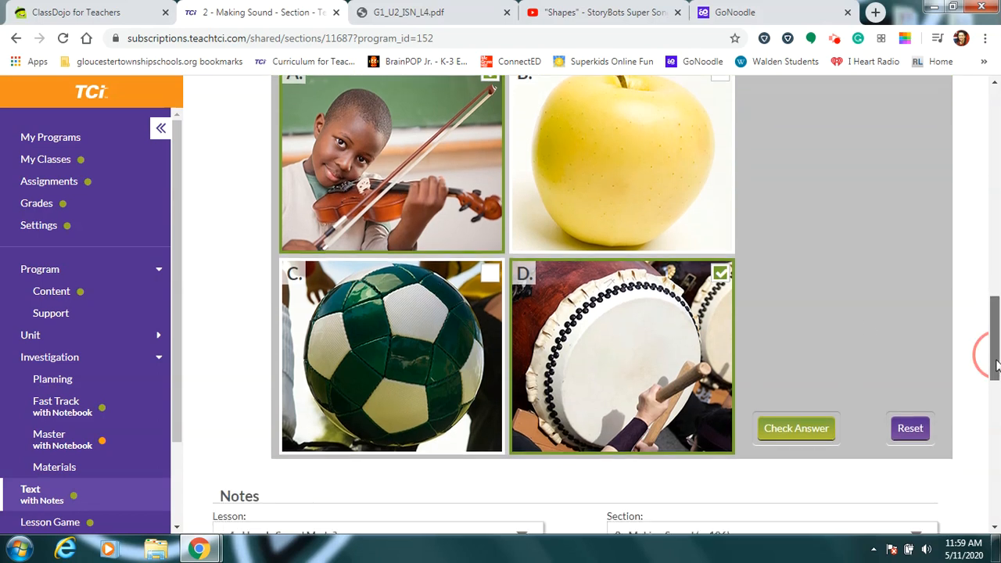
scroll("down", 3)
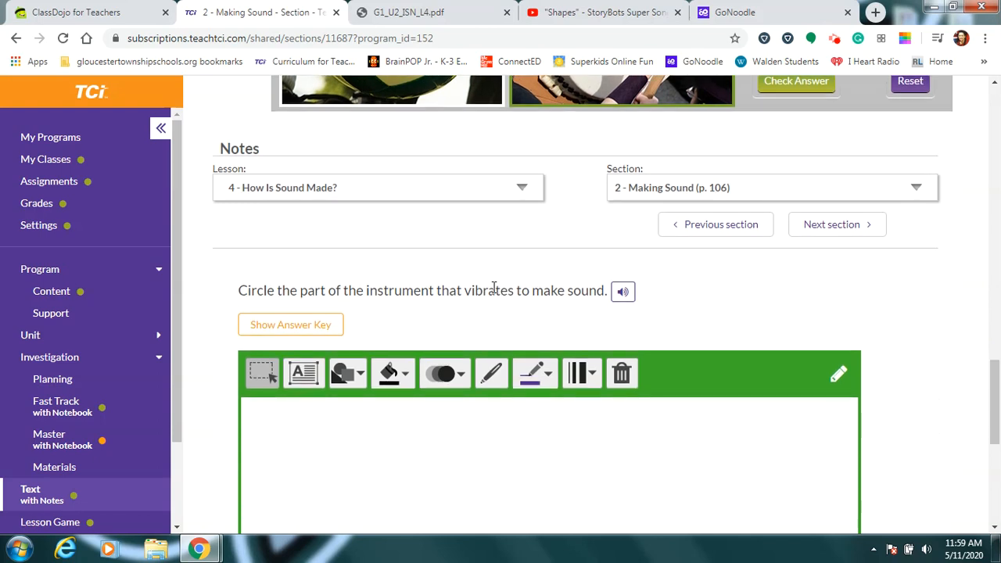
Switch to the G1_U2_ISN_L4.pdf workbook and pick the pen to circle the strings and bars.
left_click(423, 12)
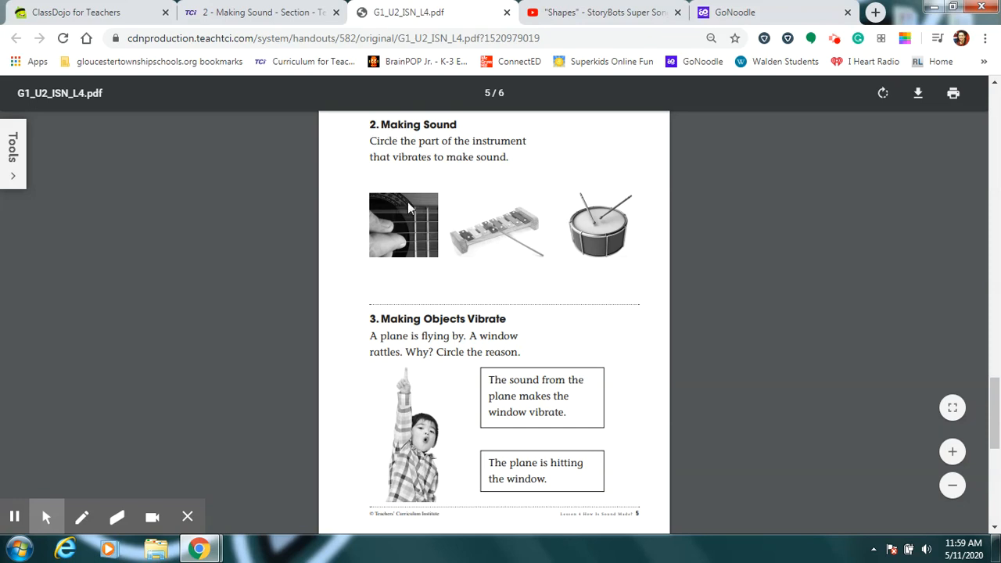
mouse_move(575, 257)
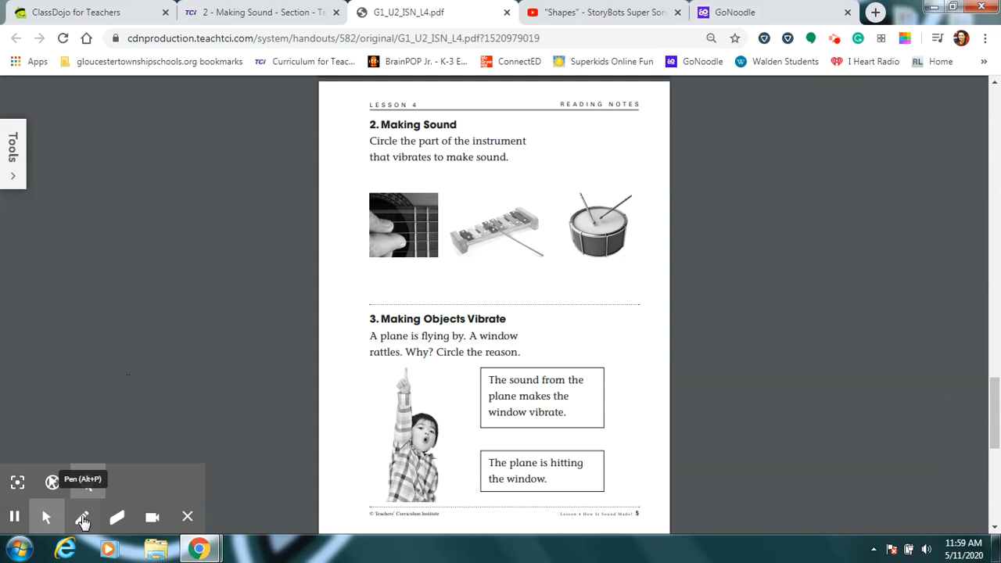
left_click(82, 516)
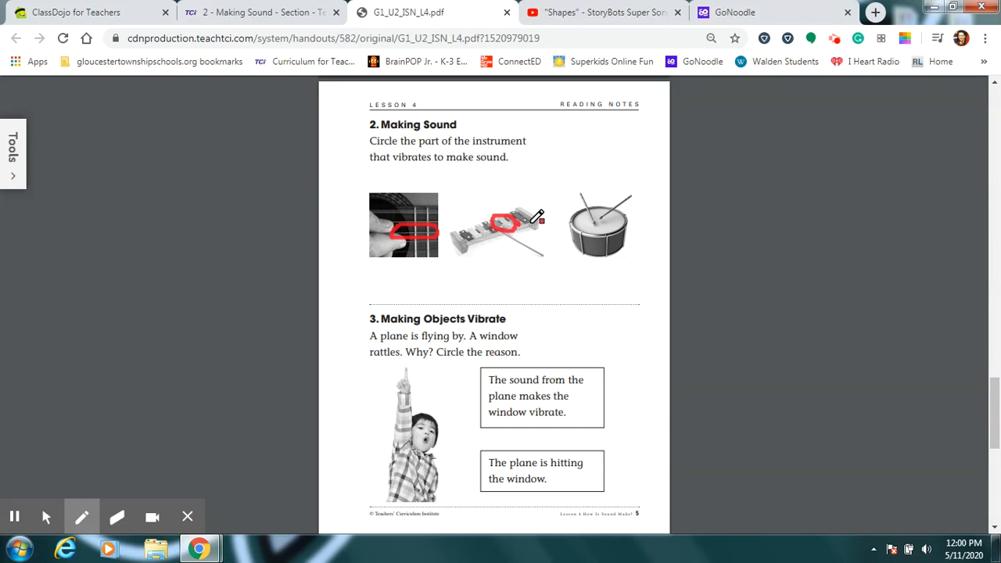
mouse_move(539, 216)
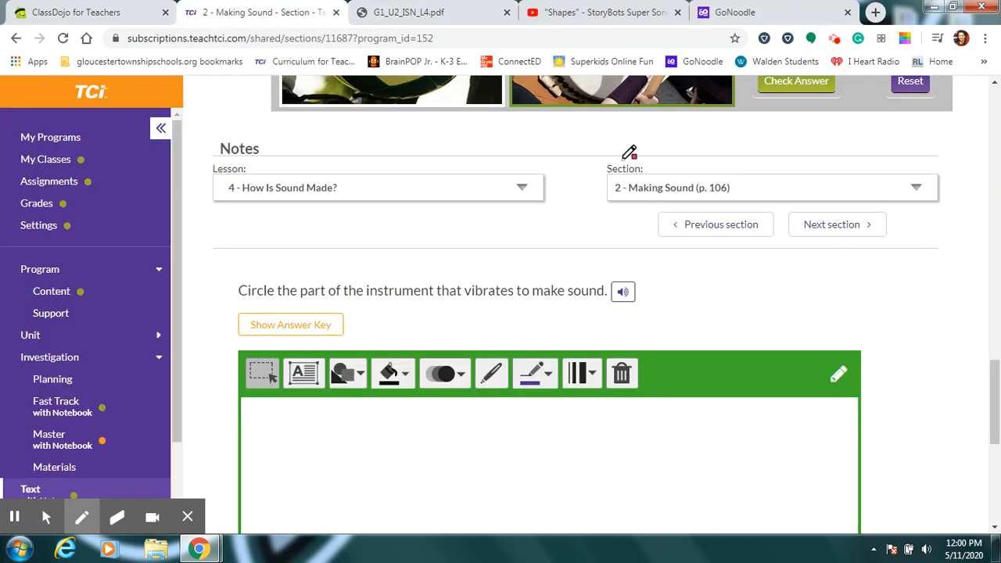
mouse_move(794, 180)
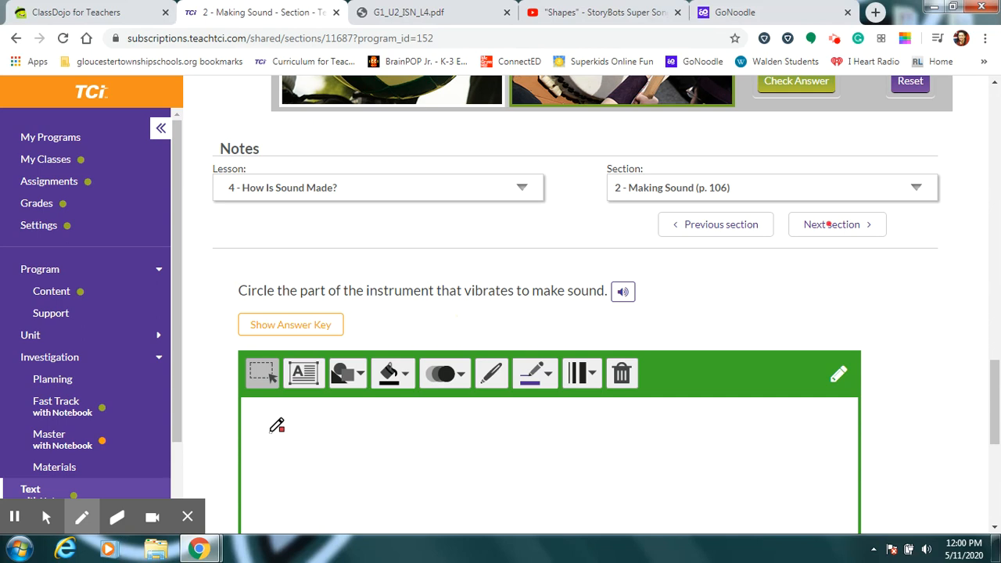
left_click(81, 516)
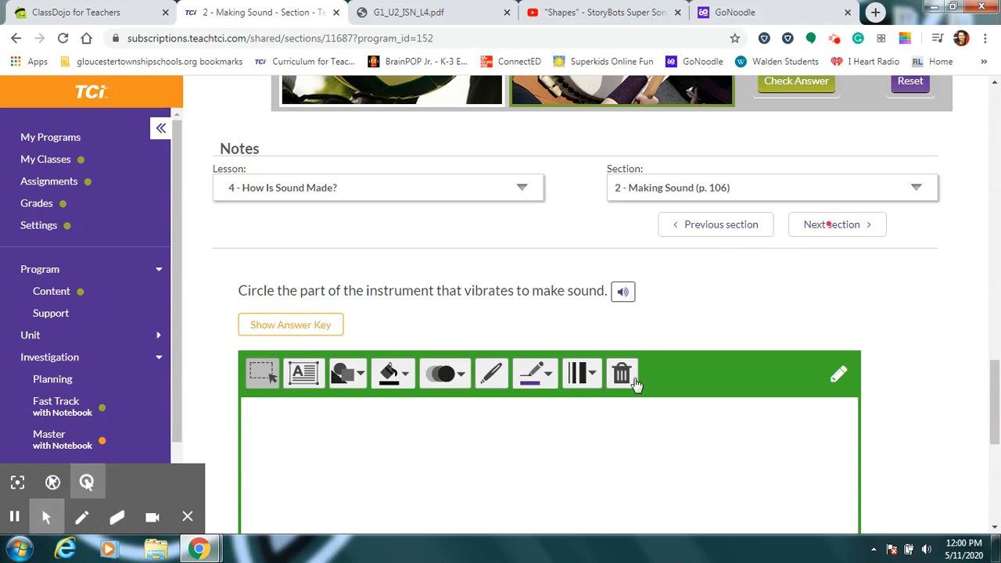
left_click(832, 225)
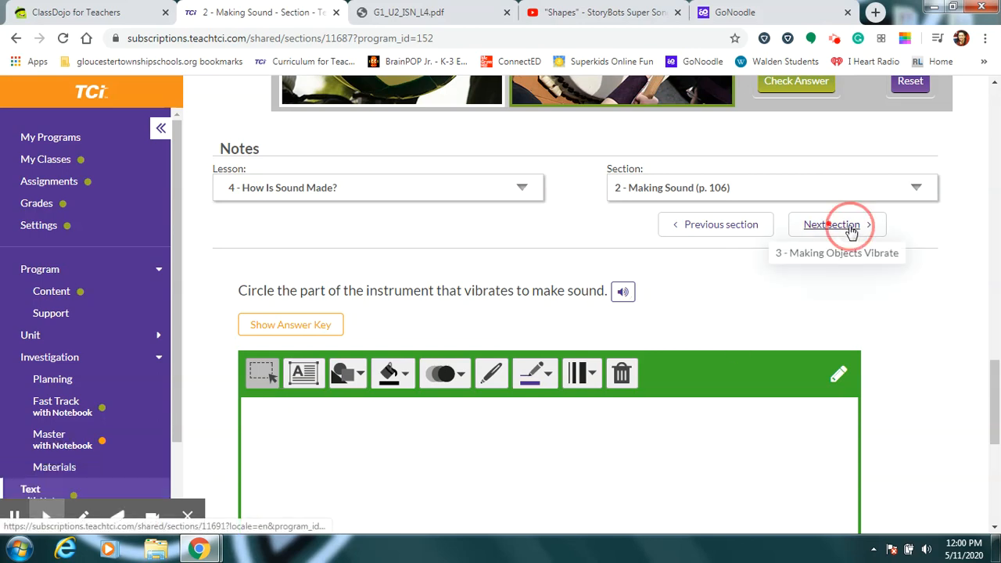
Go to section 3, Making Objects Vibrate, and read down to the trumpet player photo.
left_click(832, 225)
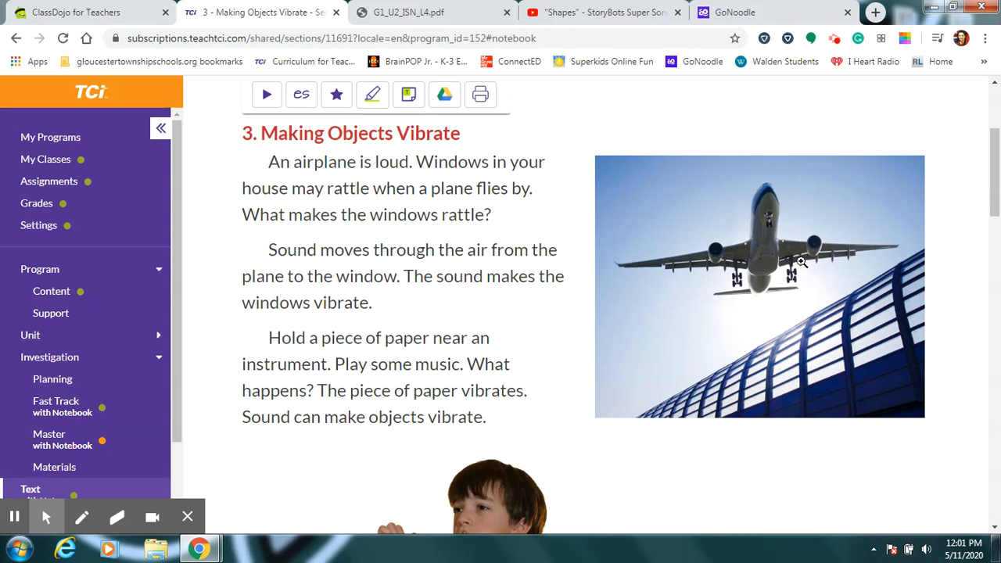
mouse_move(813, 260)
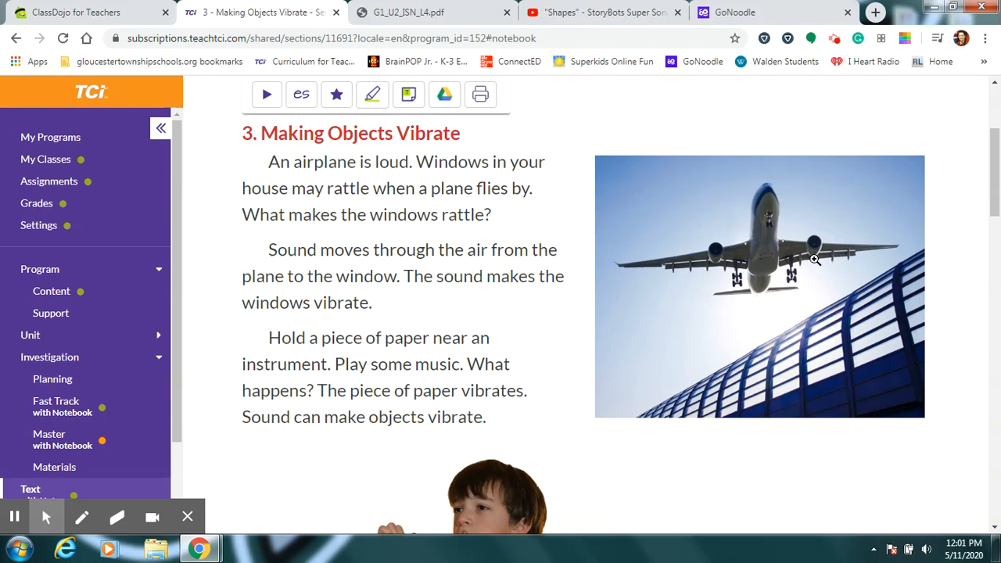
mouse_move(813, 280)
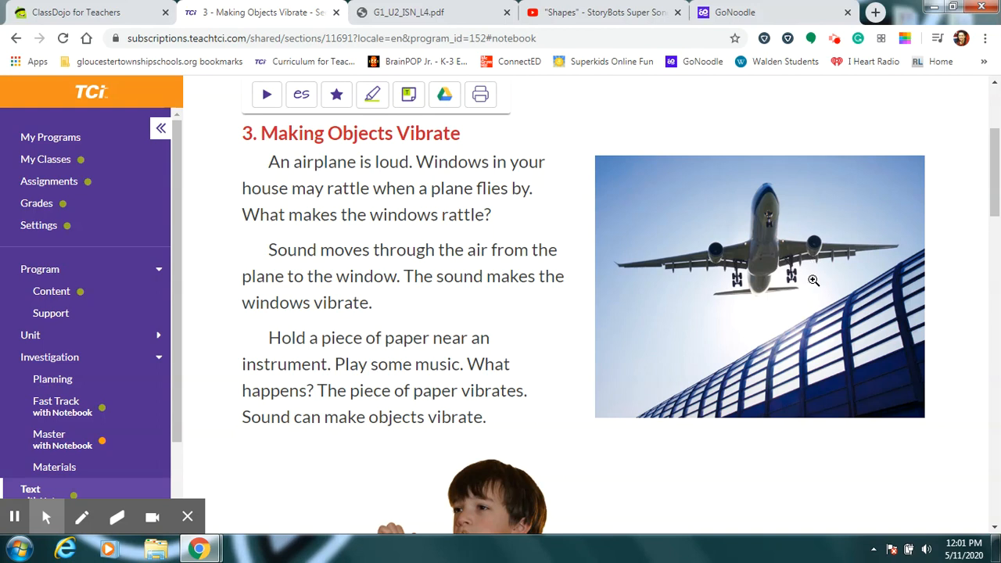
mouse_move(774, 314)
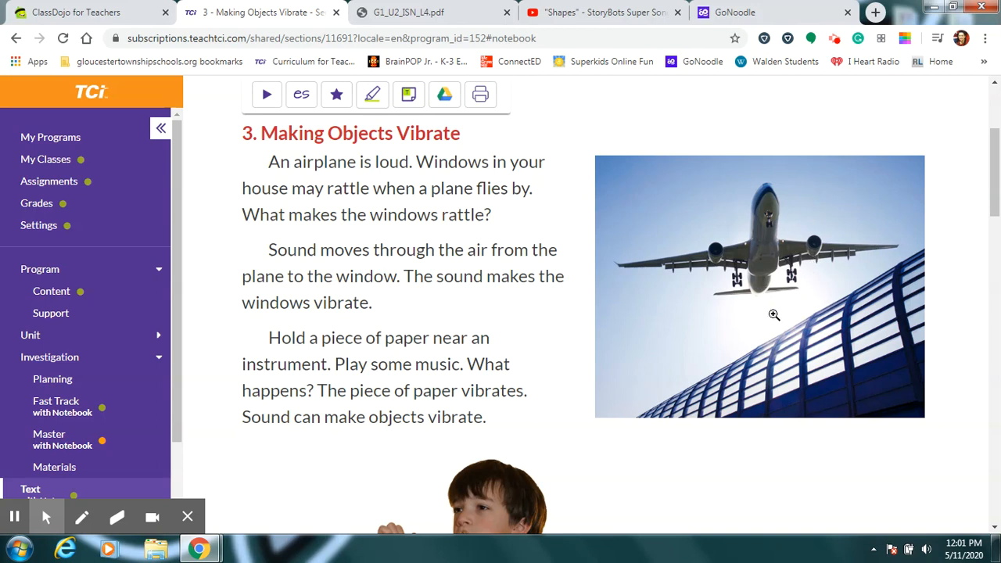
mouse_move(829, 338)
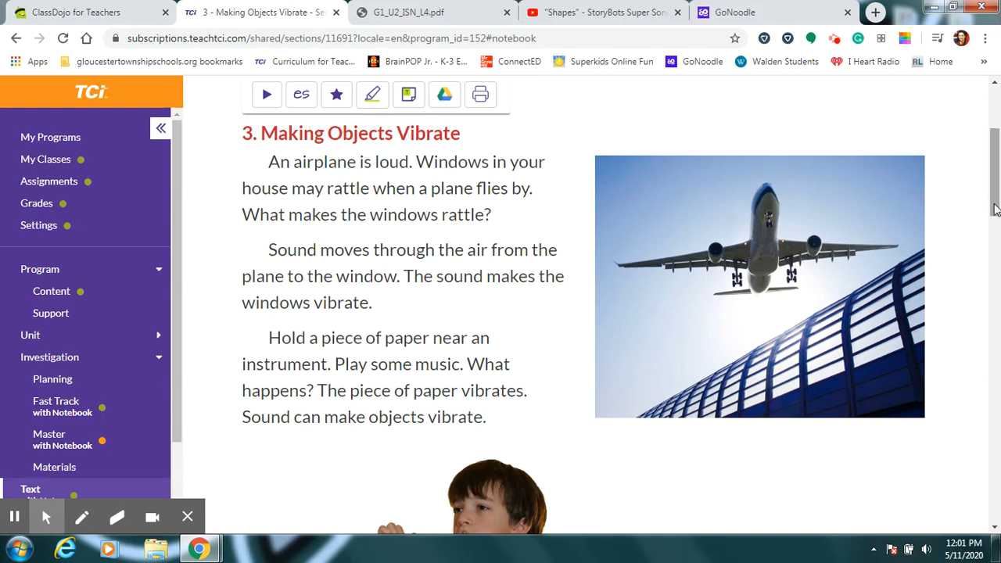
scroll("down", 3)
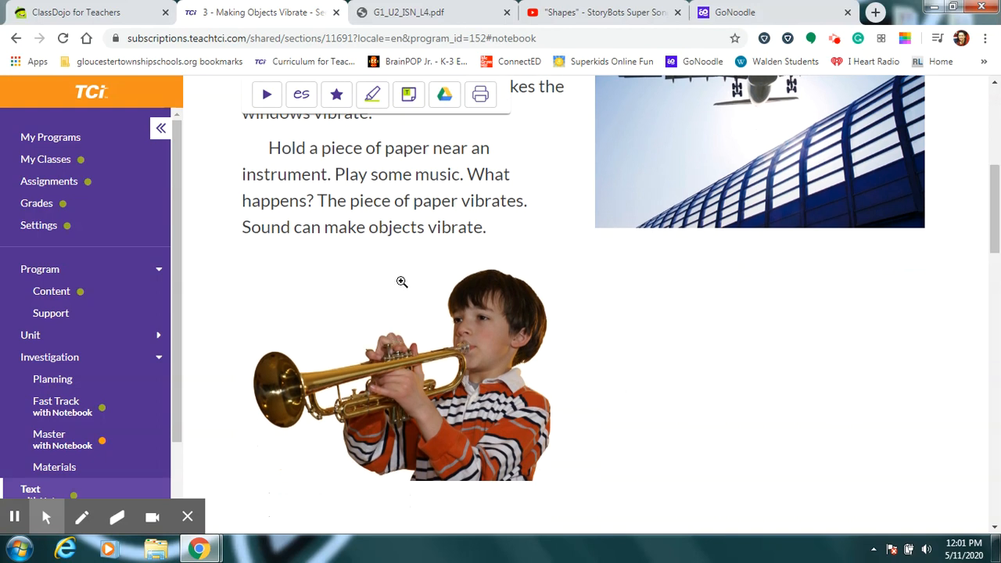
mouse_move(478, 366)
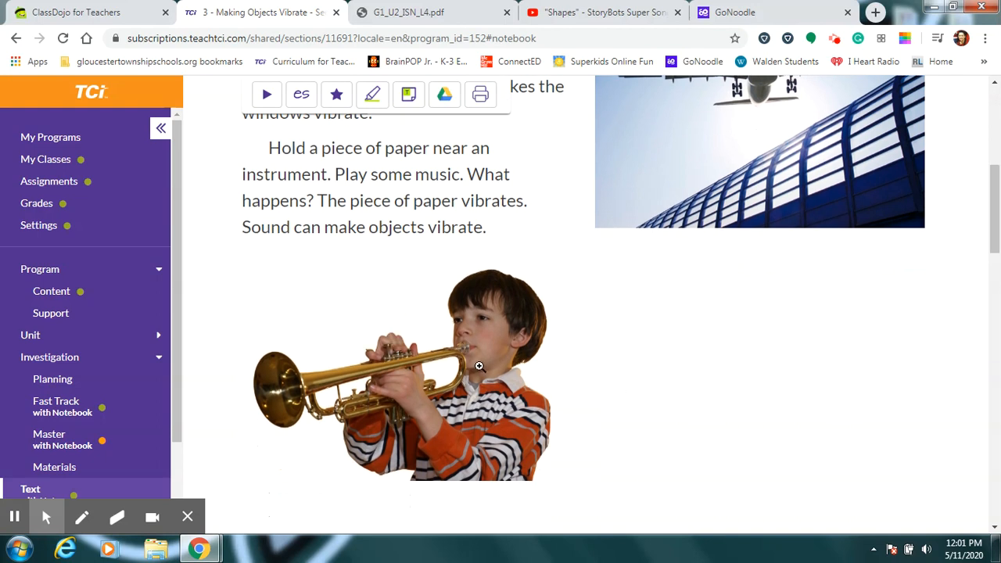
mouse_move(375, 328)
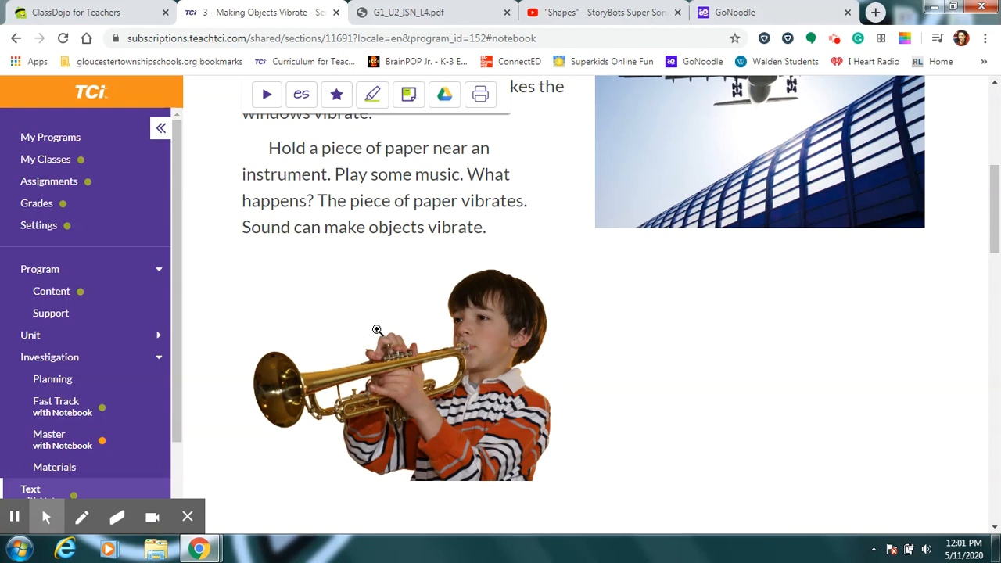
mouse_move(393, 413)
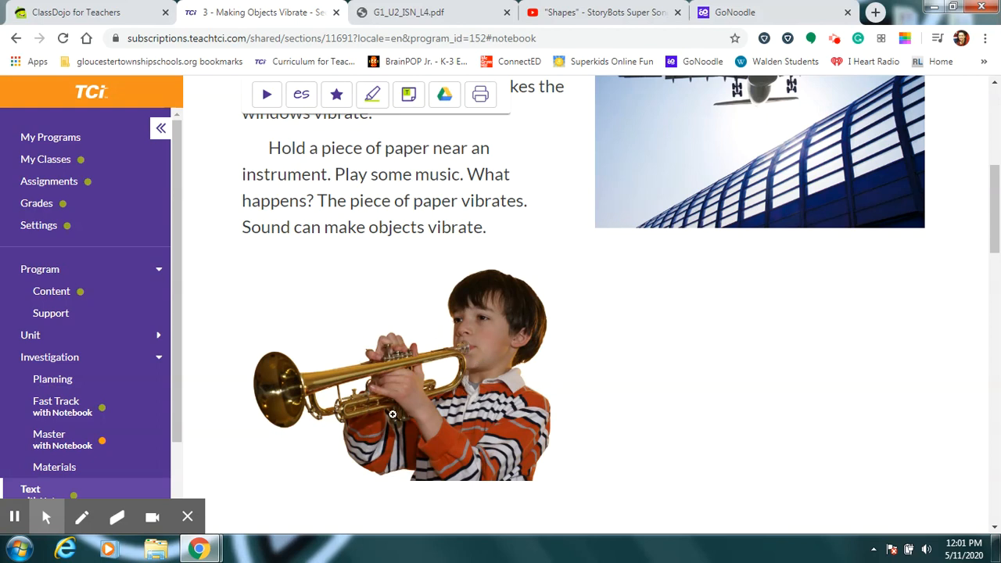
mouse_move(338, 410)
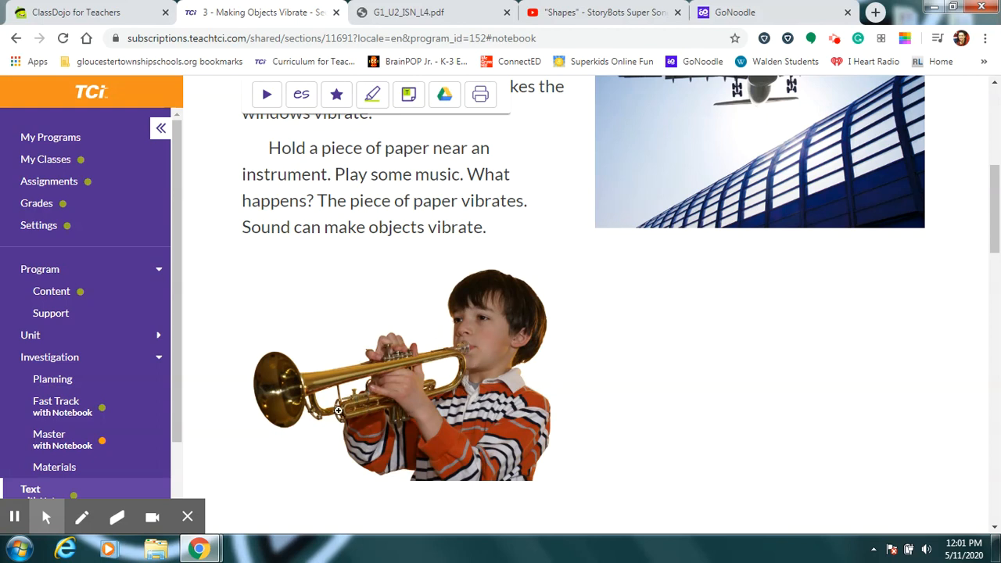
mouse_move(261, 425)
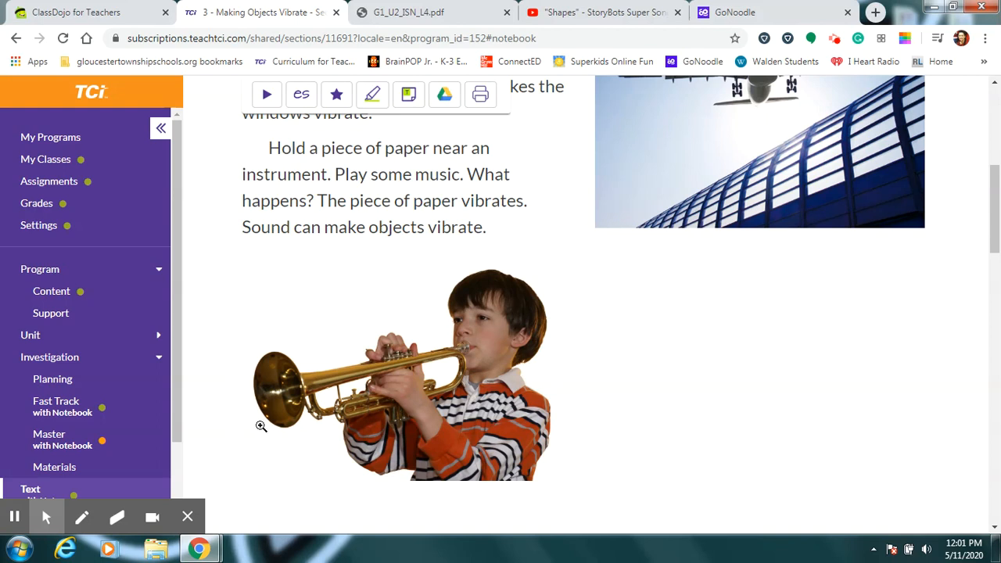
mouse_move(247, 439)
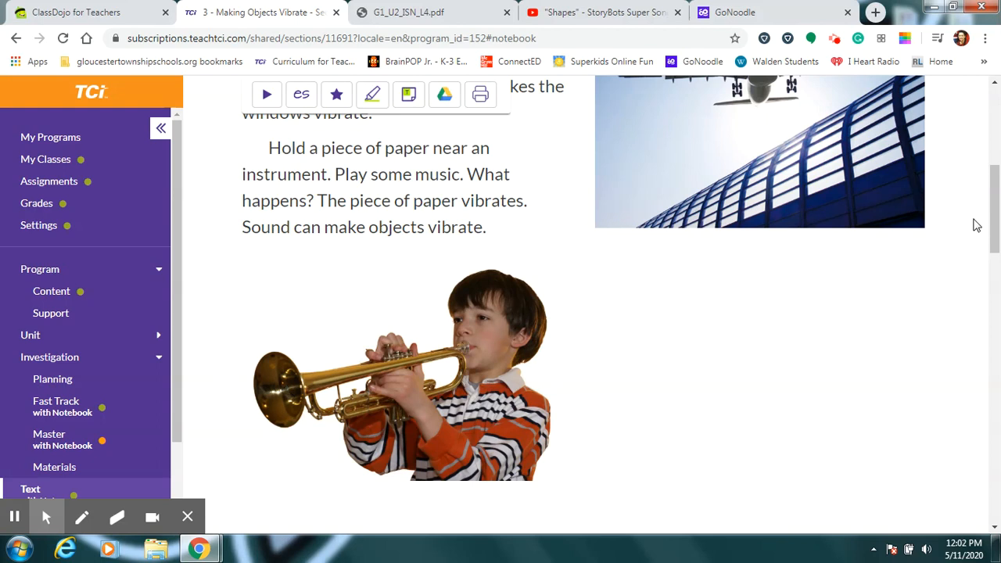
Fill the singing-paper blank with 'the sound' from the dropdown.
scroll("down", 3)
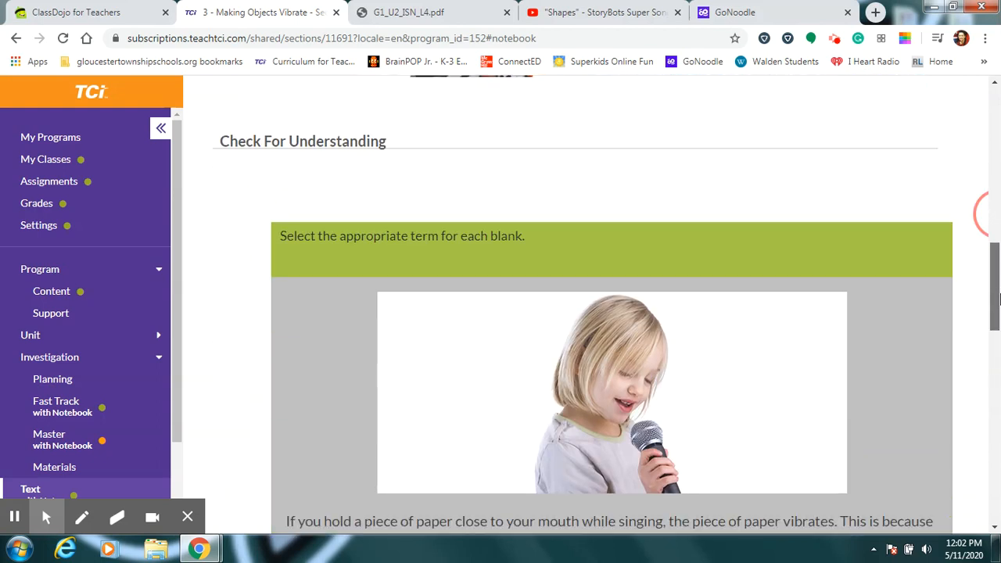
scroll("down", 3)
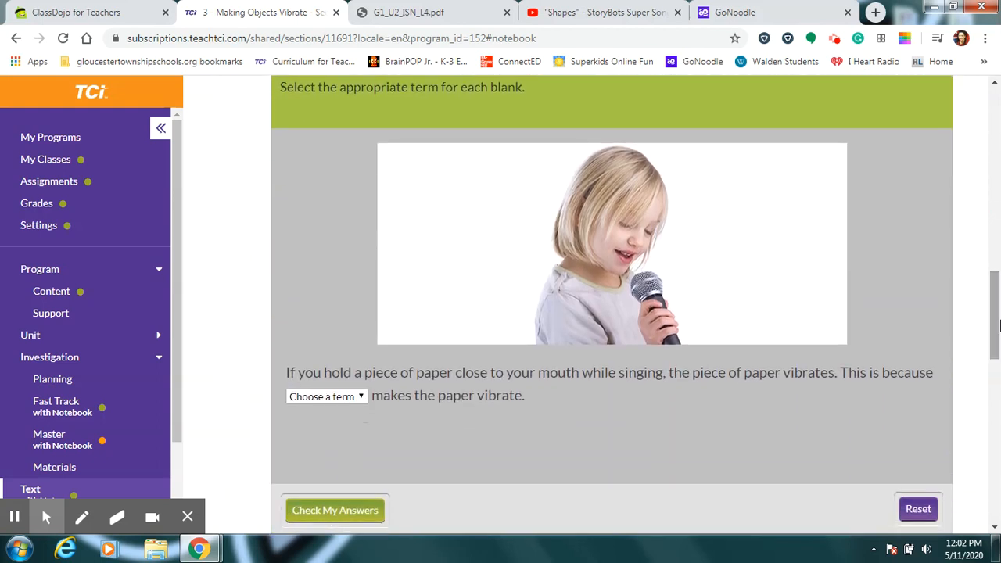
mouse_move(507, 389)
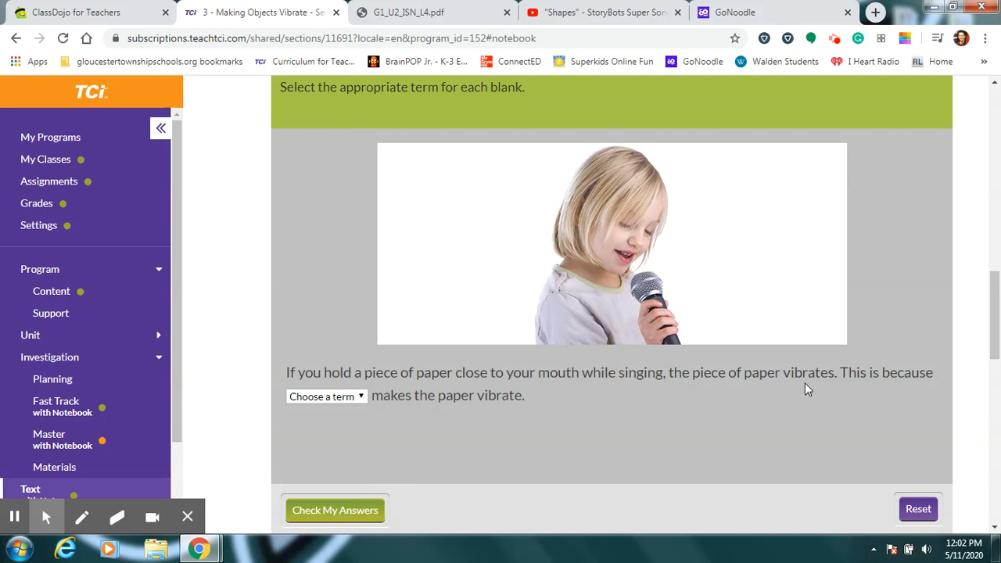
mouse_move(478, 419)
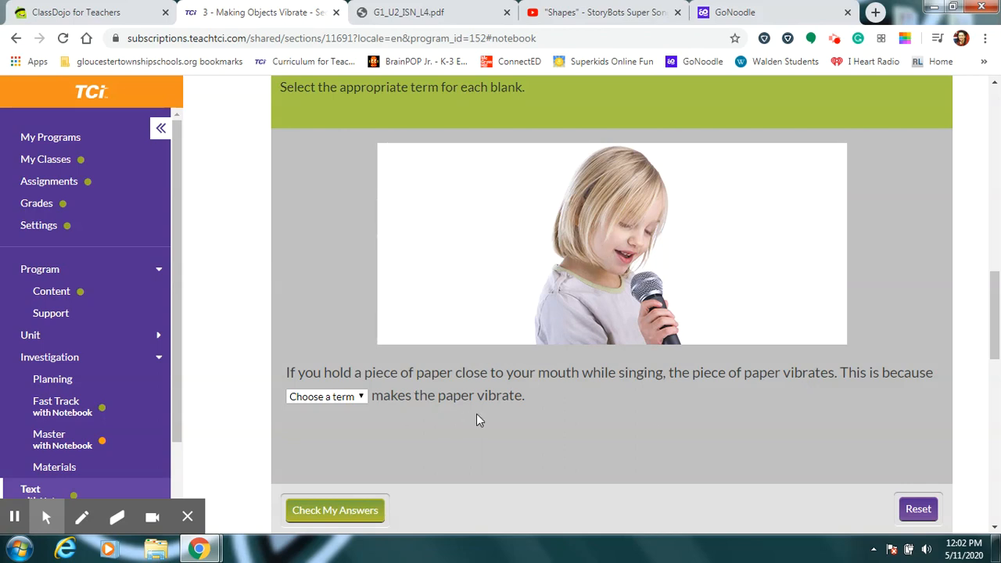
left_click(325, 396)
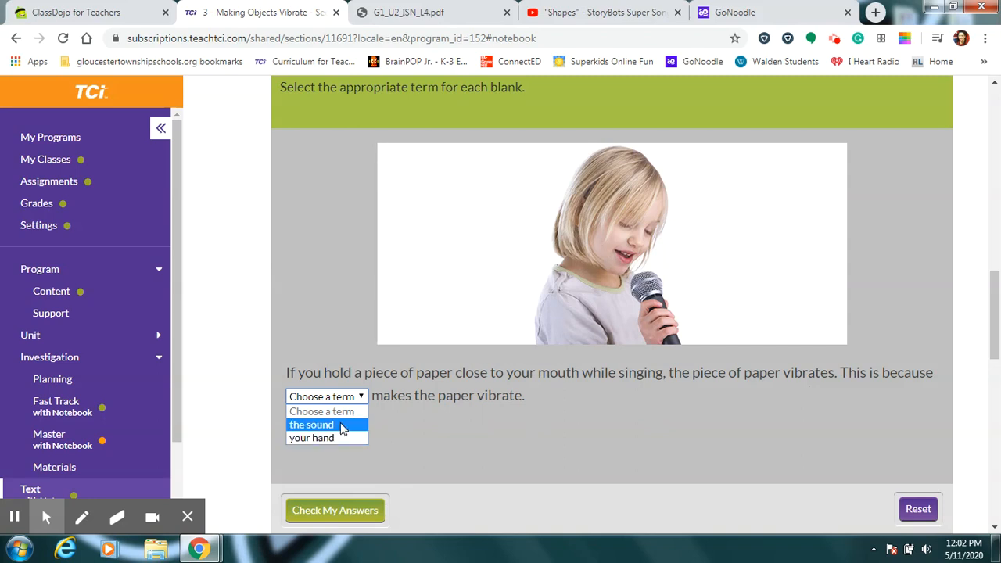
left_click(311, 424)
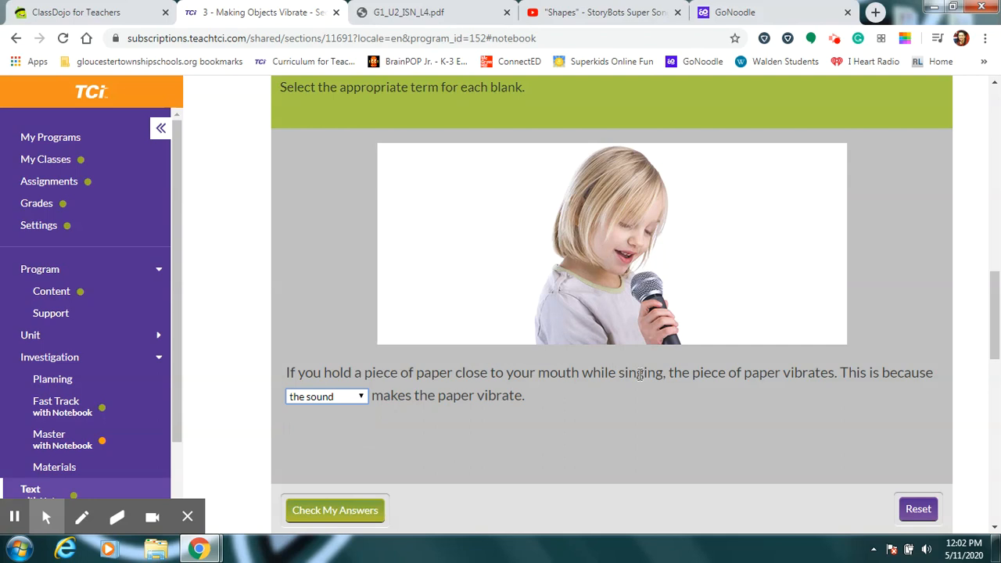
mouse_move(639, 382)
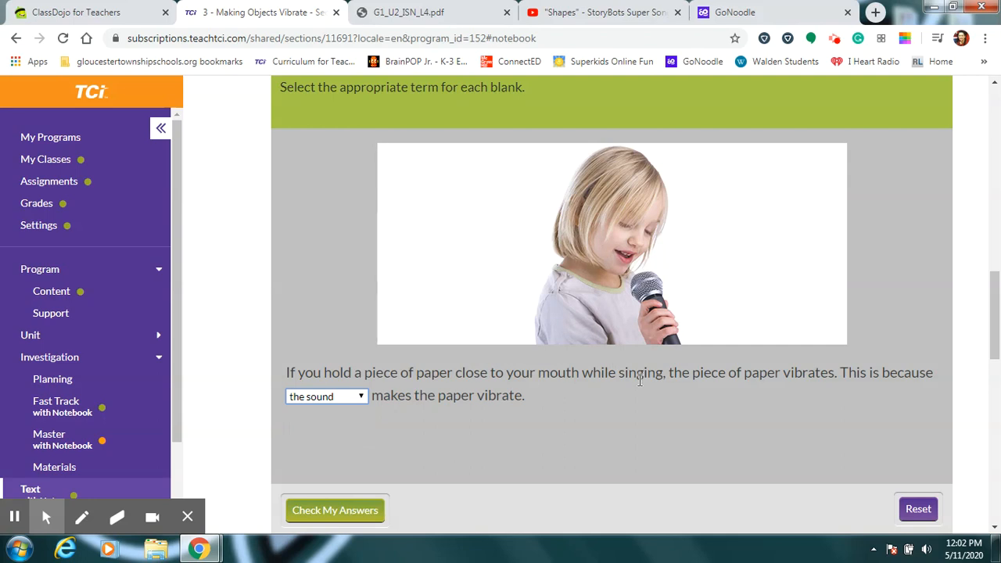
mouse_move(576, 438)
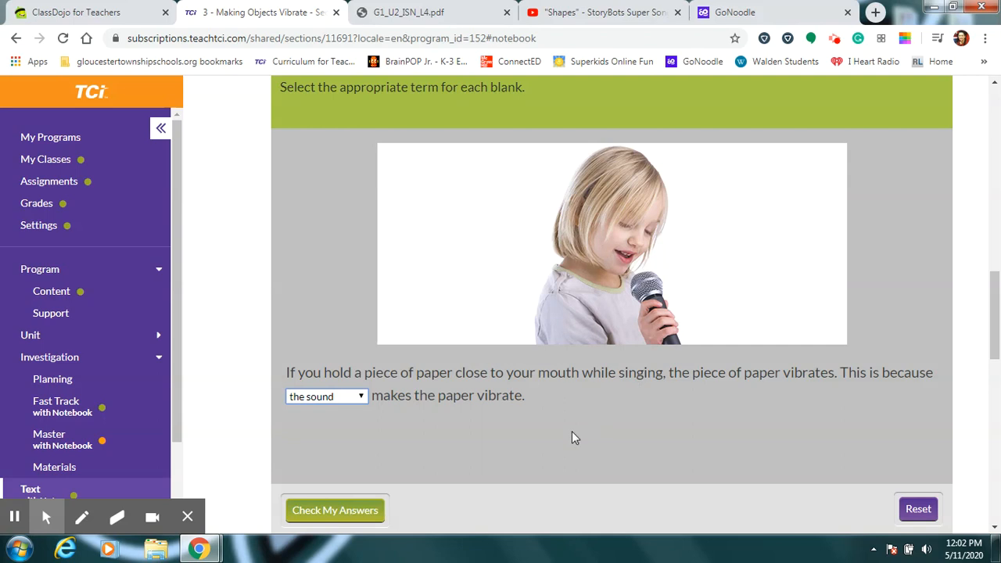
mouse_move(779, 451)
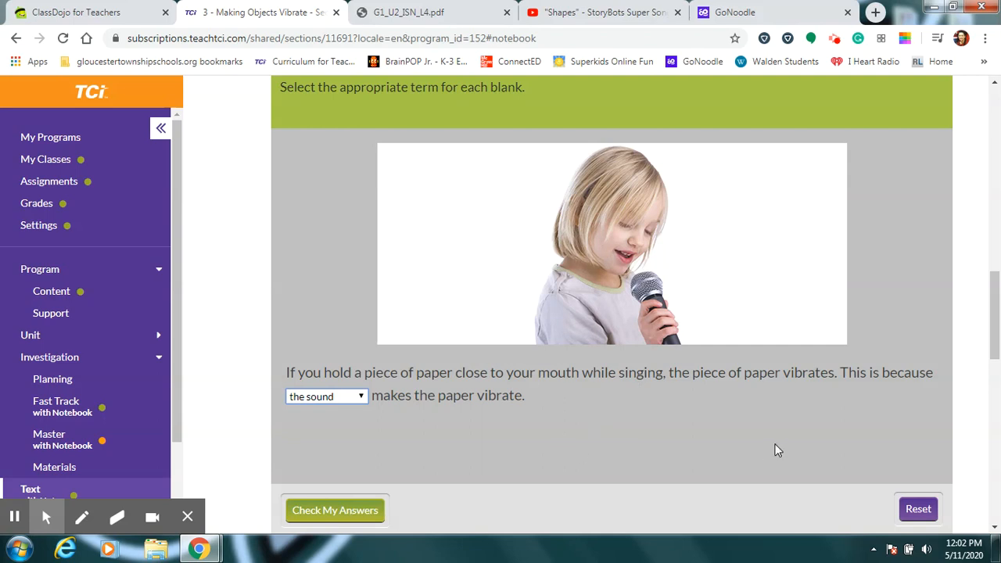
Scroll to the Notes question and switch to the workbook PDF for the plane-and-window item.
scroll("down", 3)
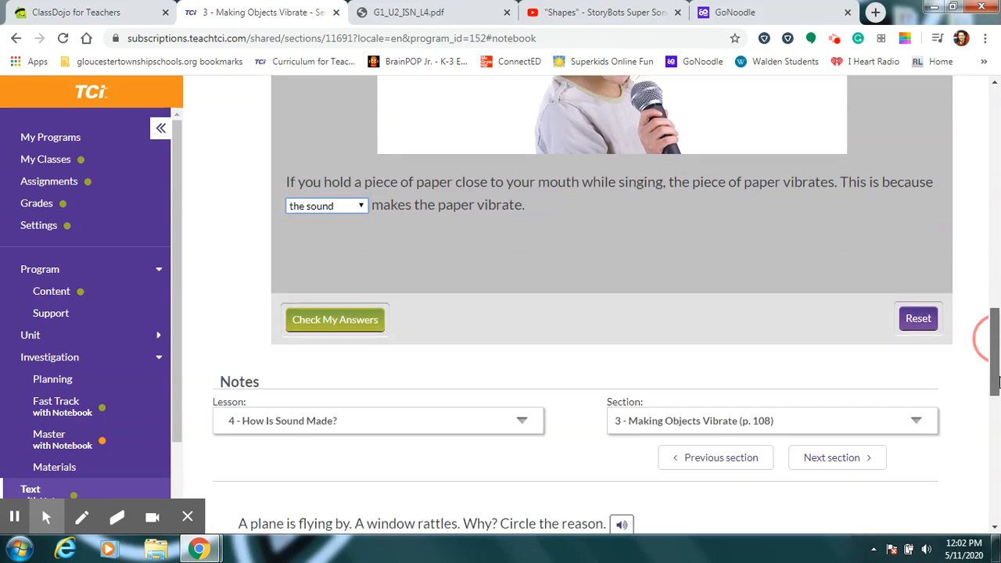
scroll("down", 3)
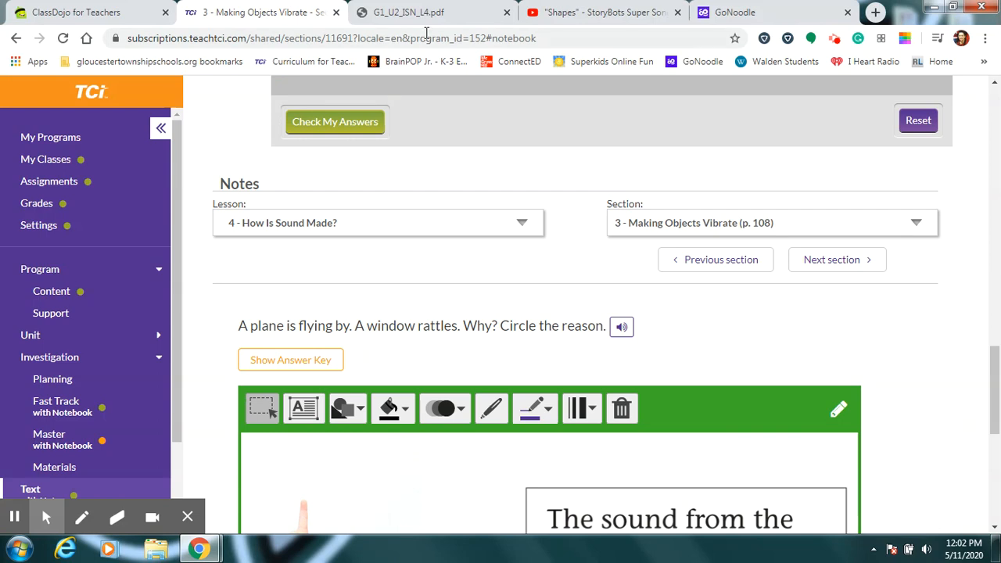
left_click(406, 13)
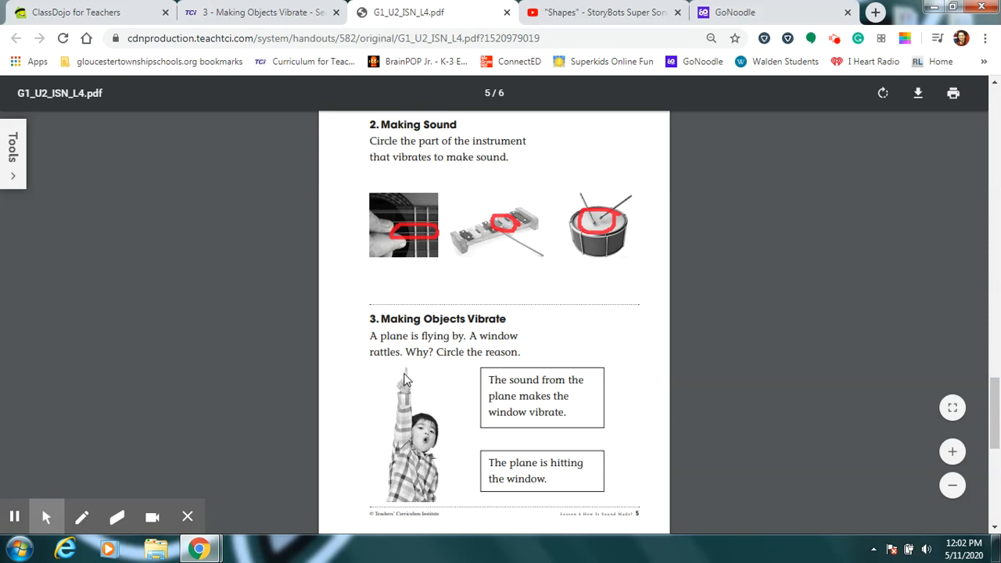
mouse_move(547, 380)
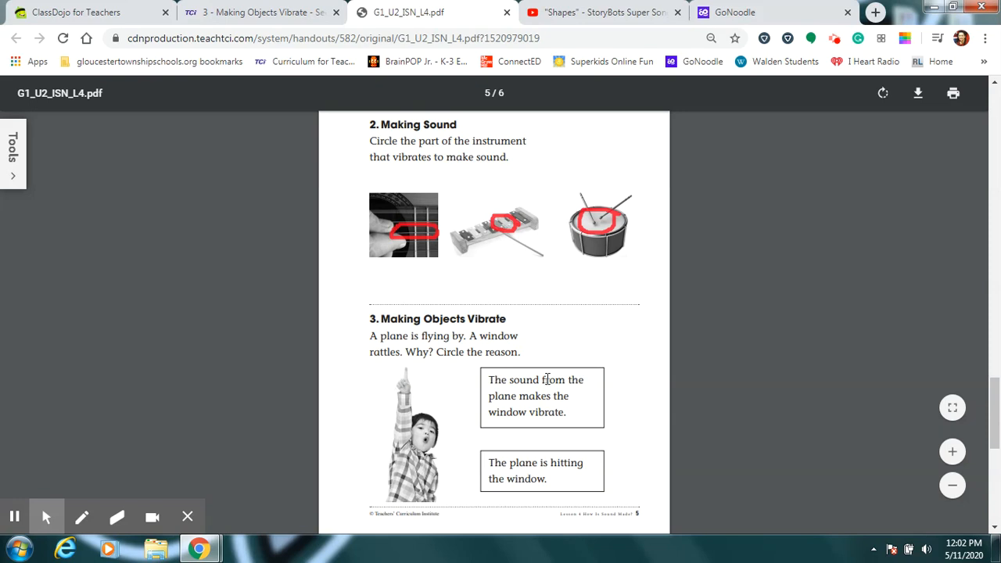
mouse_move(654, 440)
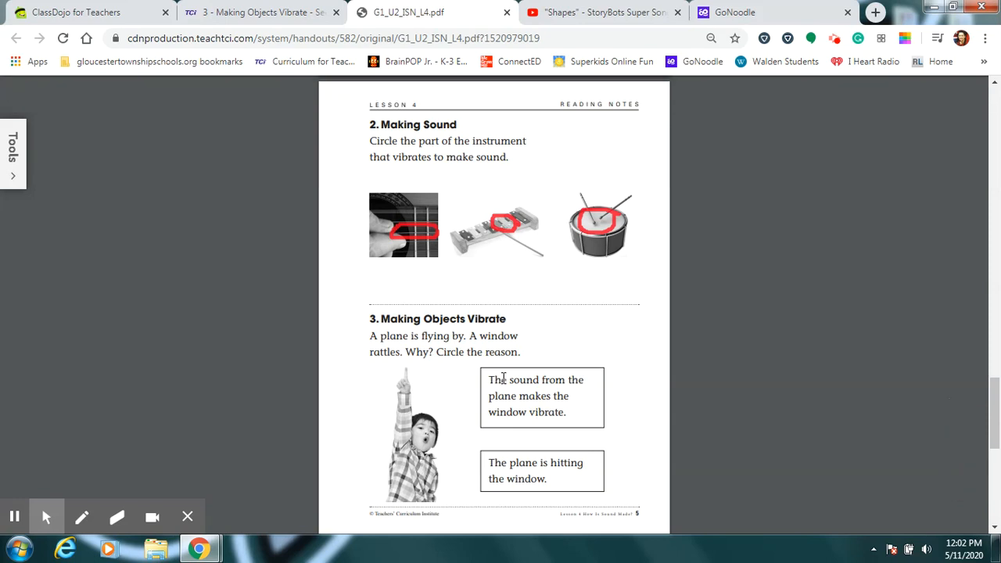
mouse_move(532, 428)
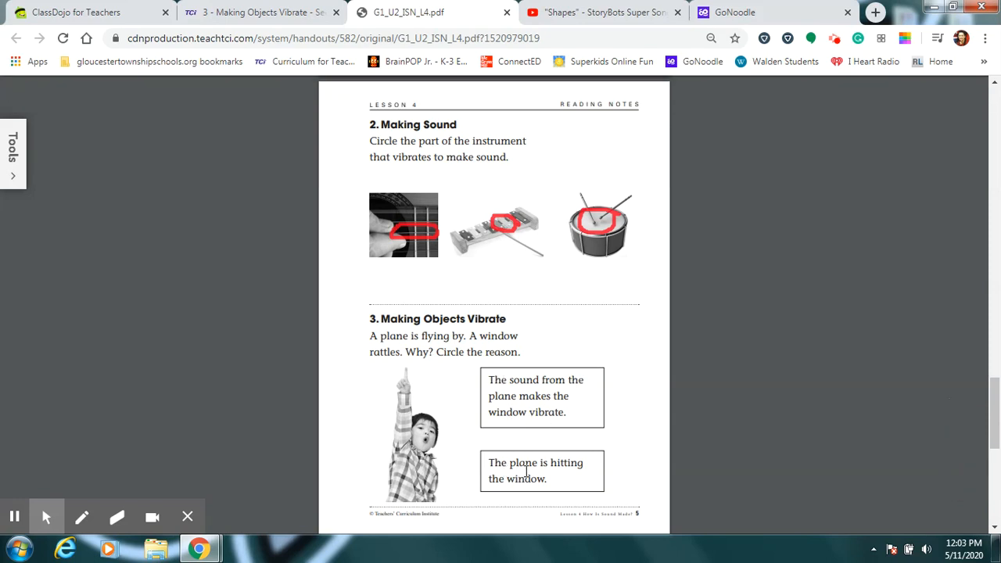
mouse_move(549, 497)
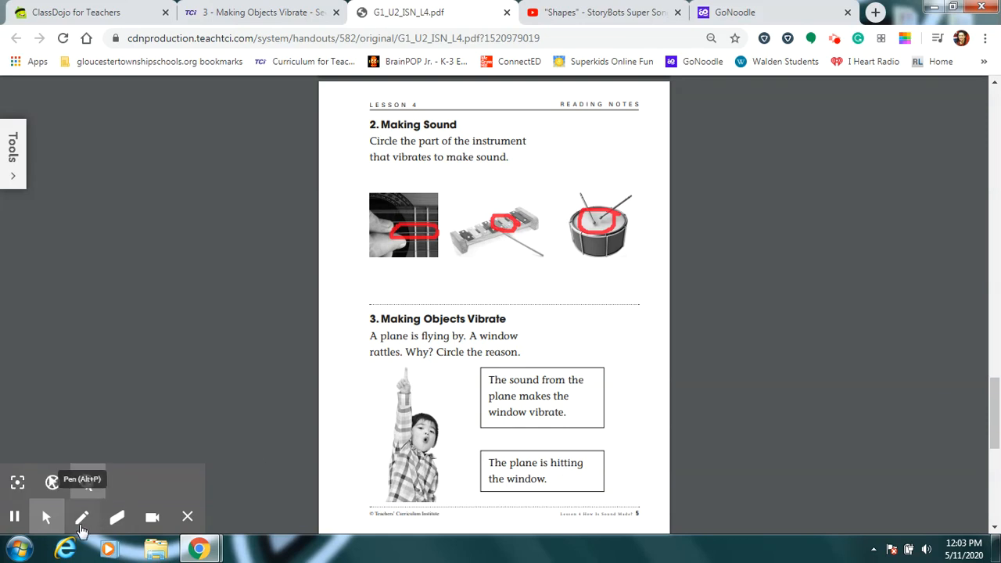
Circle 'The sound from the plane makes the window vibrate' in red with the pen.
left_click(81, 516)
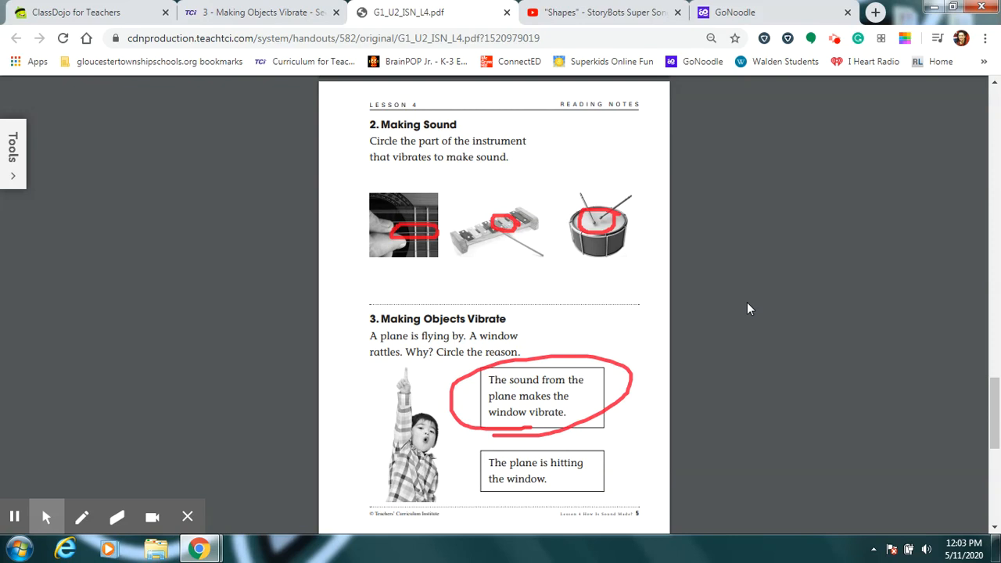
mouse_move(582, 272)
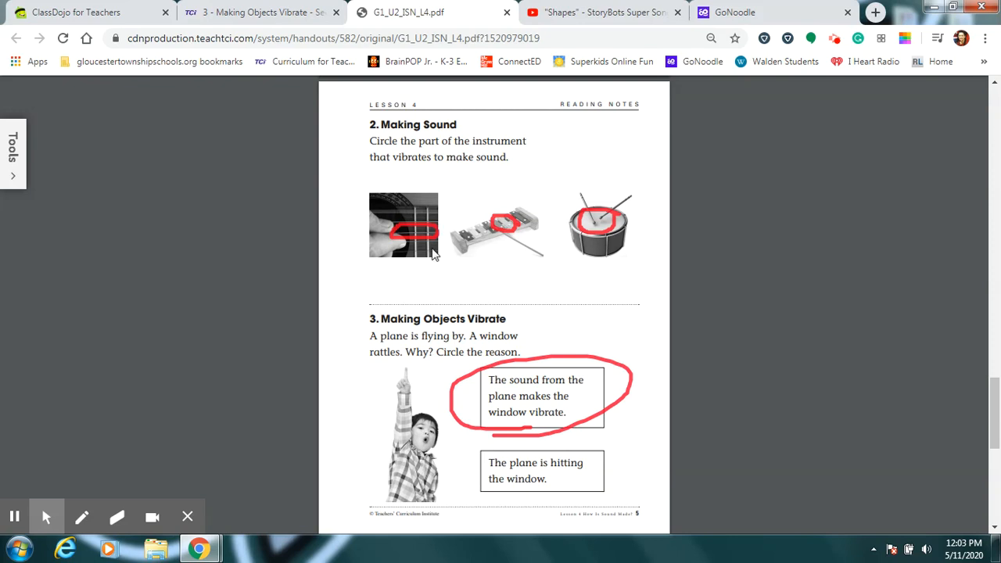
mouse_move(440, 259)
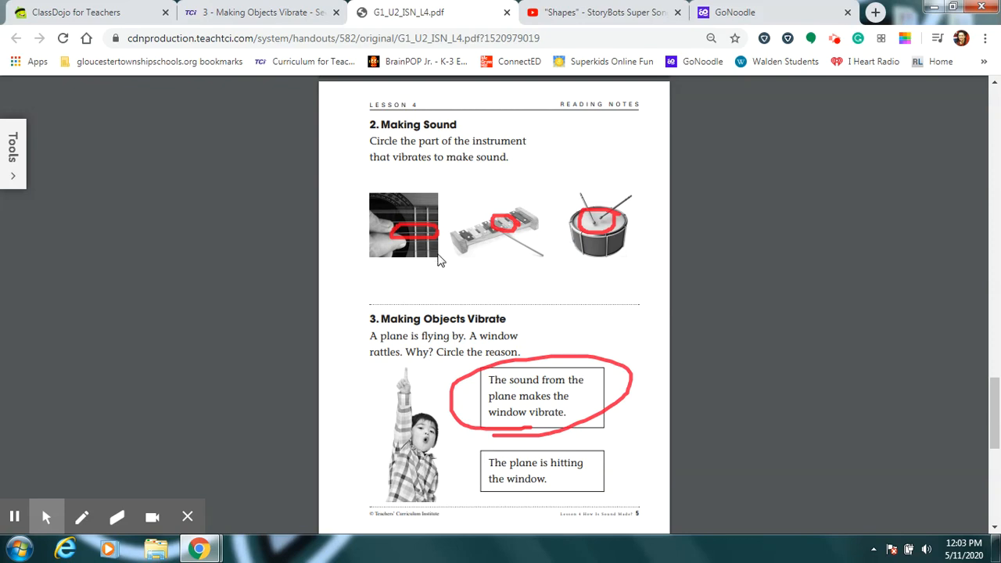
mouse_move(581, 263)
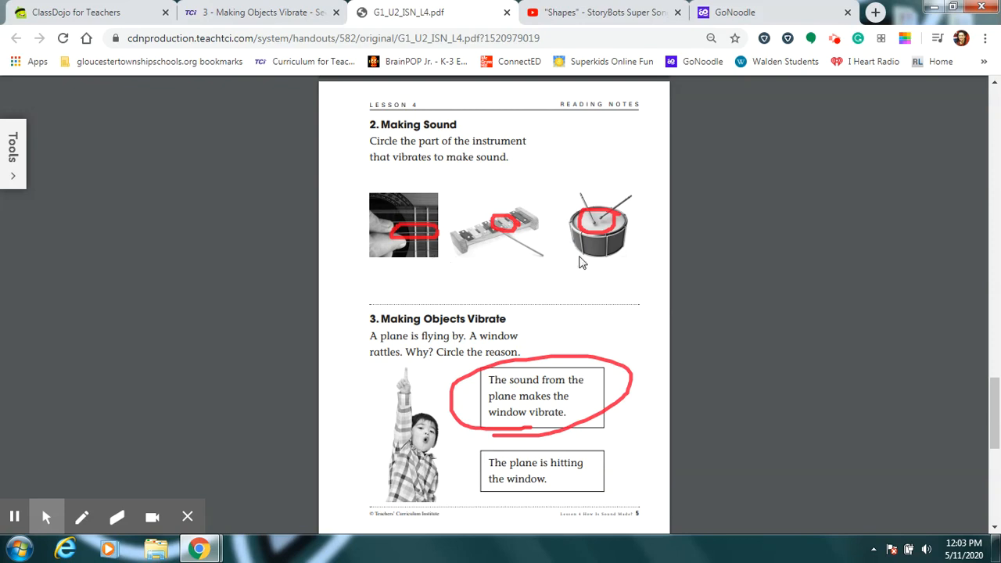
mouse_move(689, 249)
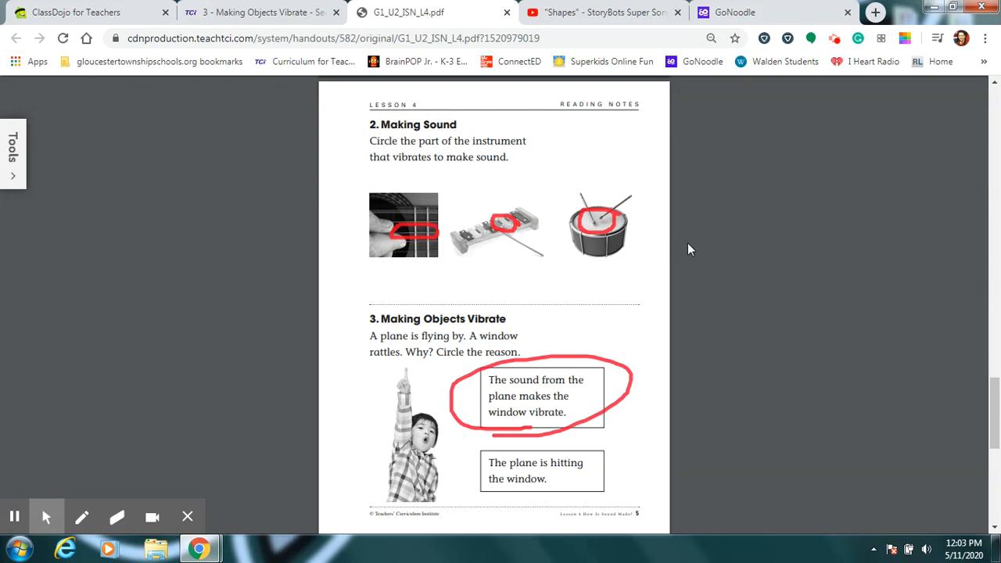
mouse_move(655, 275)
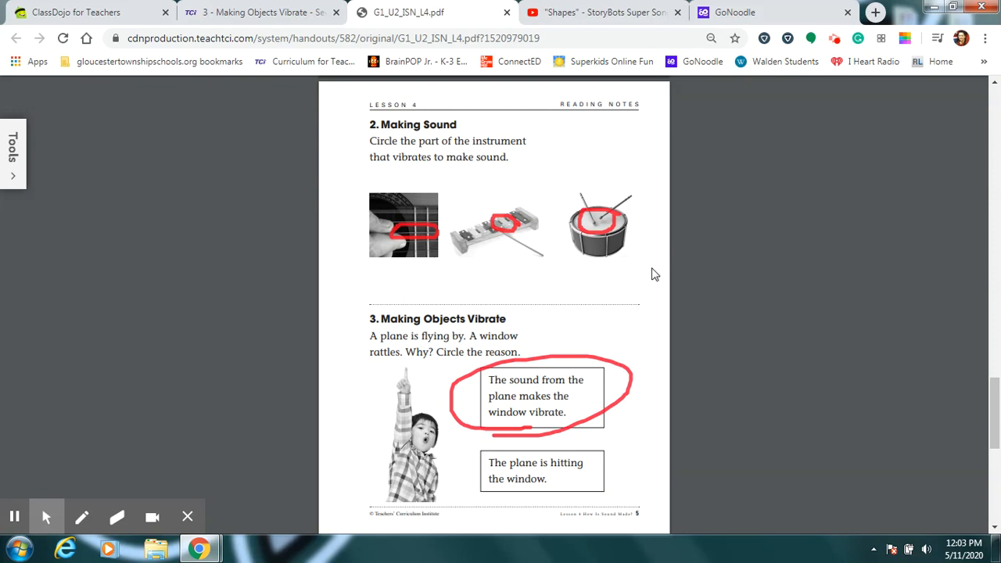
mouse_move(748, 250)
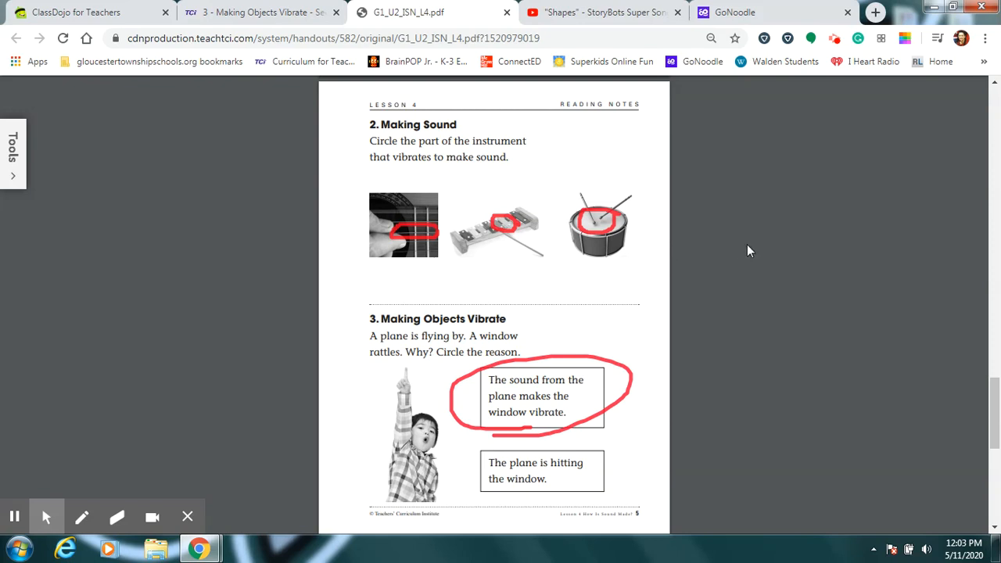
mouse_move(789, 181)
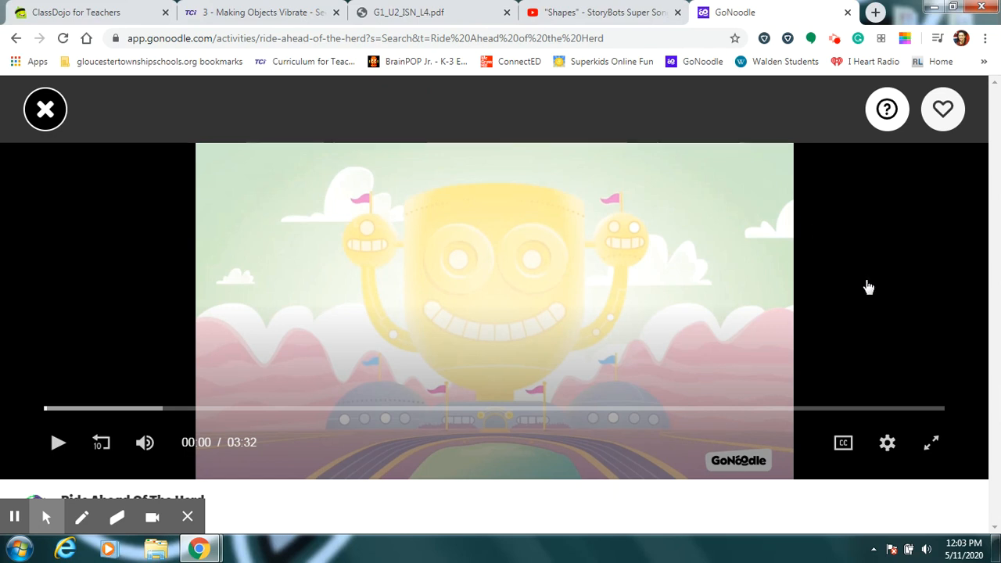
mouse_move(931, 444)
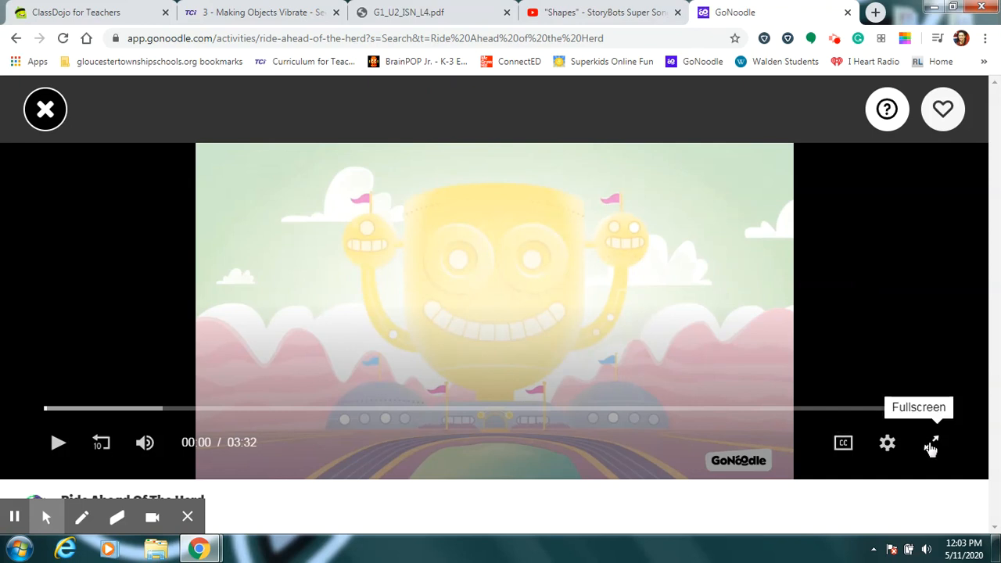
Play the Ride Ahead of the Herd activity video in full screen.
left_click(931, 443)
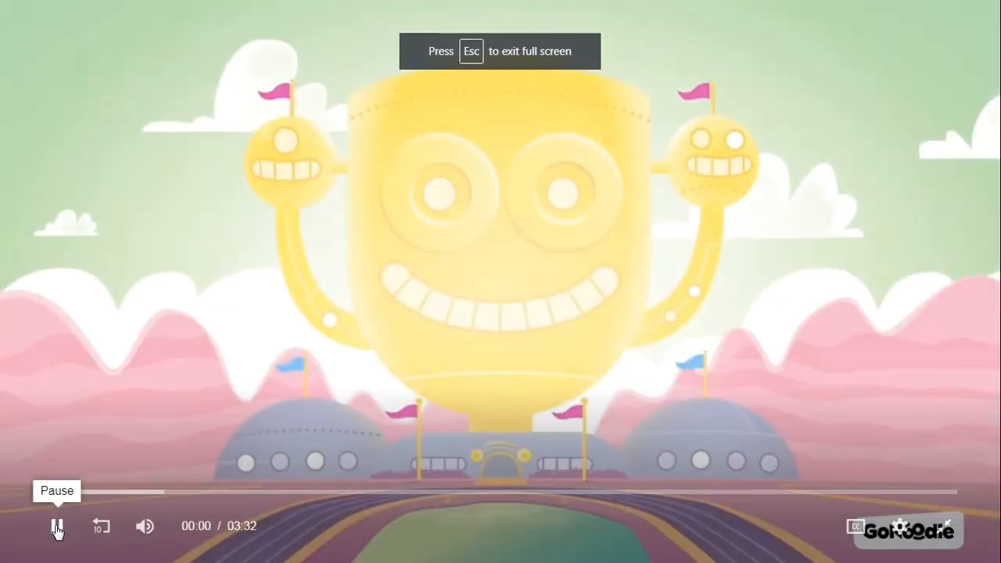
left_click(56, 525)
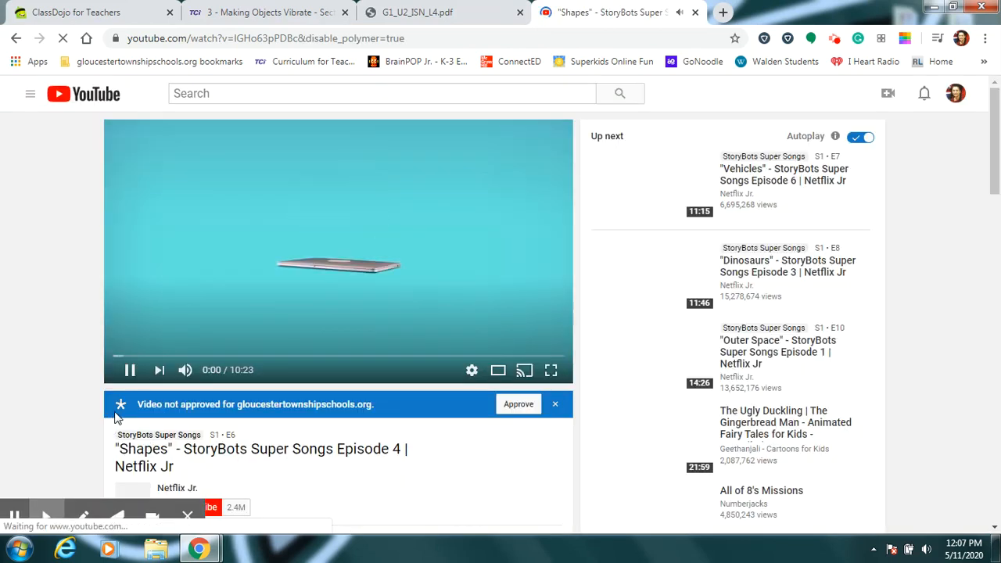
Start the StoryBots Shapes video and pause it at about two seconds.
left_click(130, 369)
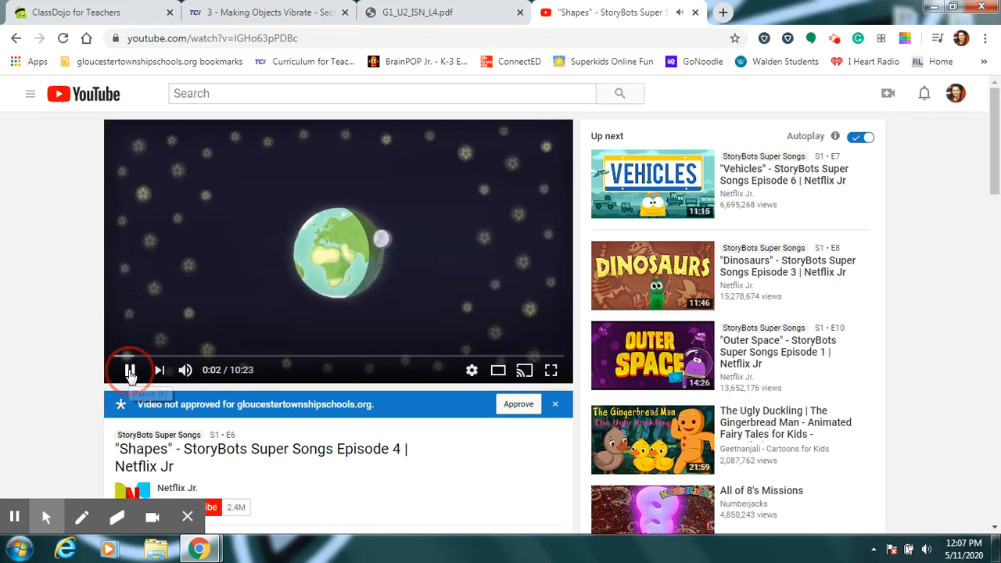
left_click(128, 369)
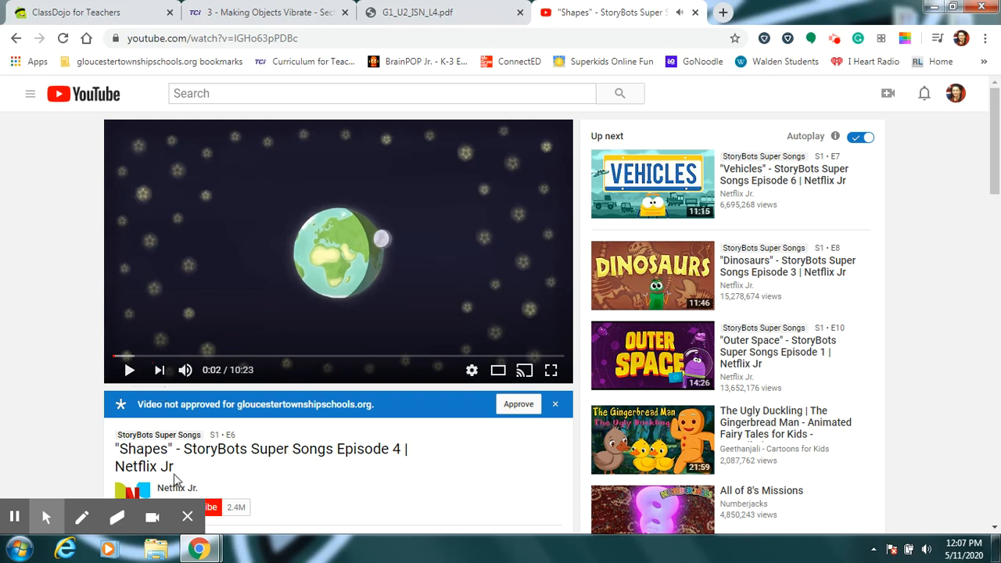
mouse_move(316, 469)
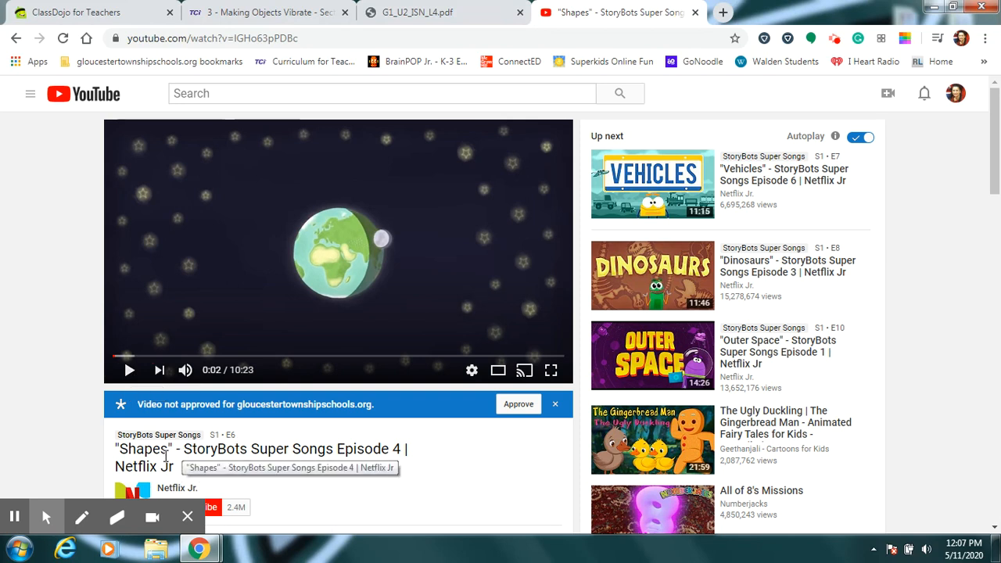
mouse_move(462, 304)
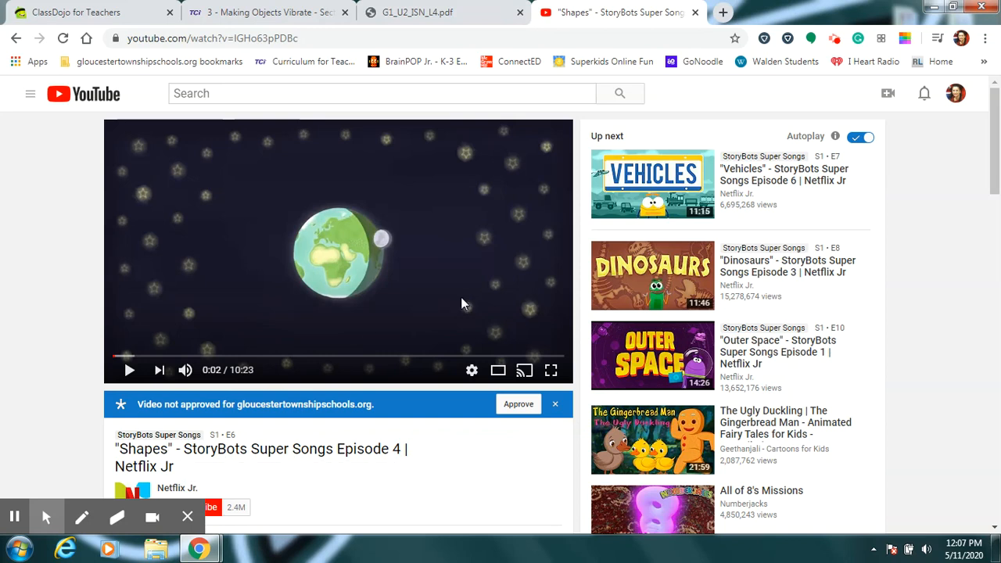
mouse_move(516, 301)
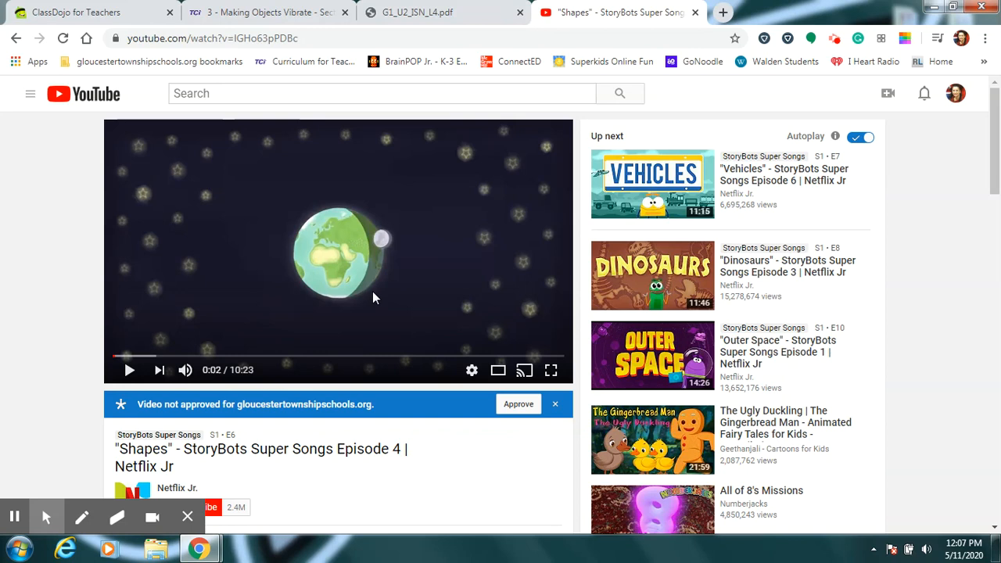
mouse_move(557, 211)
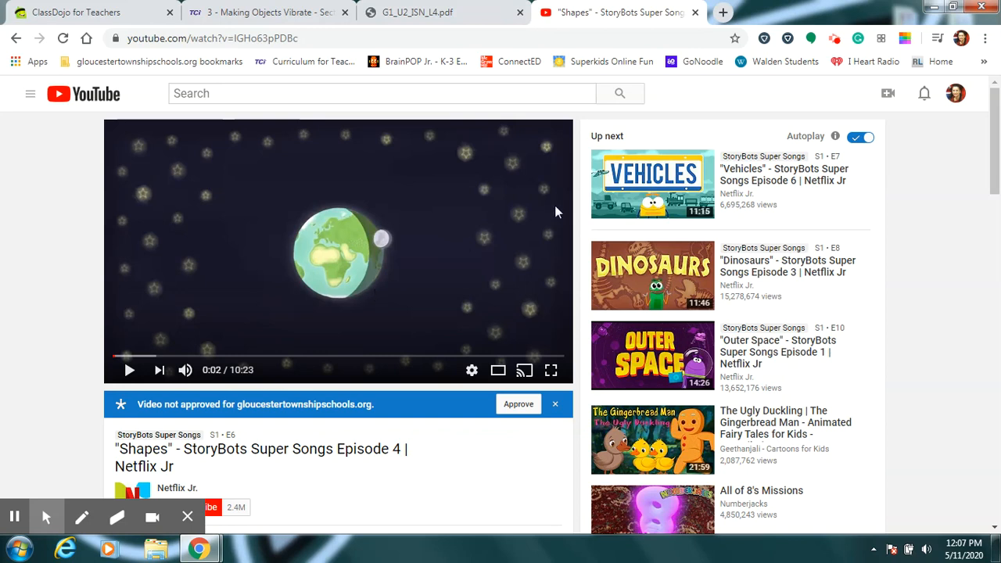
mouse_move(838, 102)
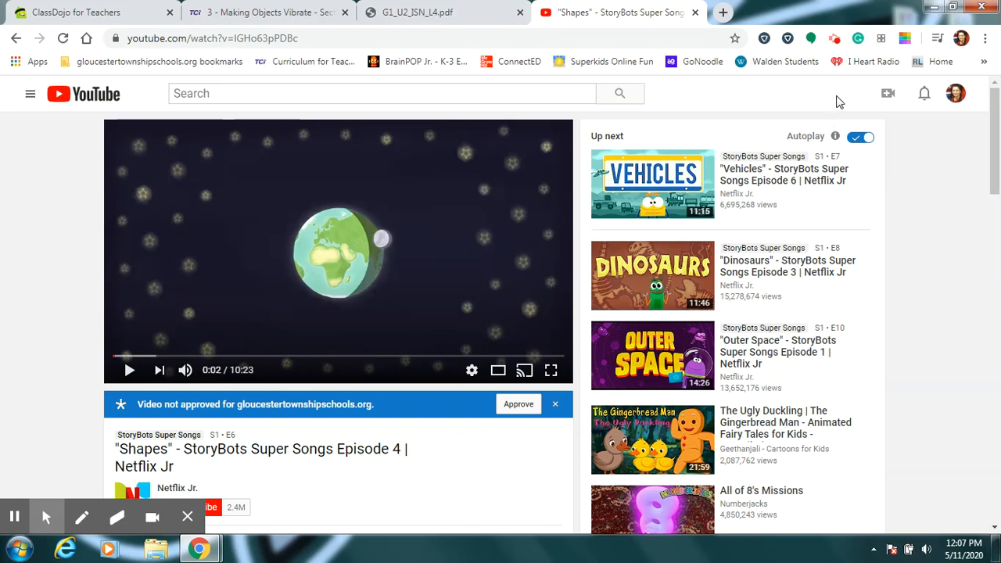
mouse_move(833, 38)
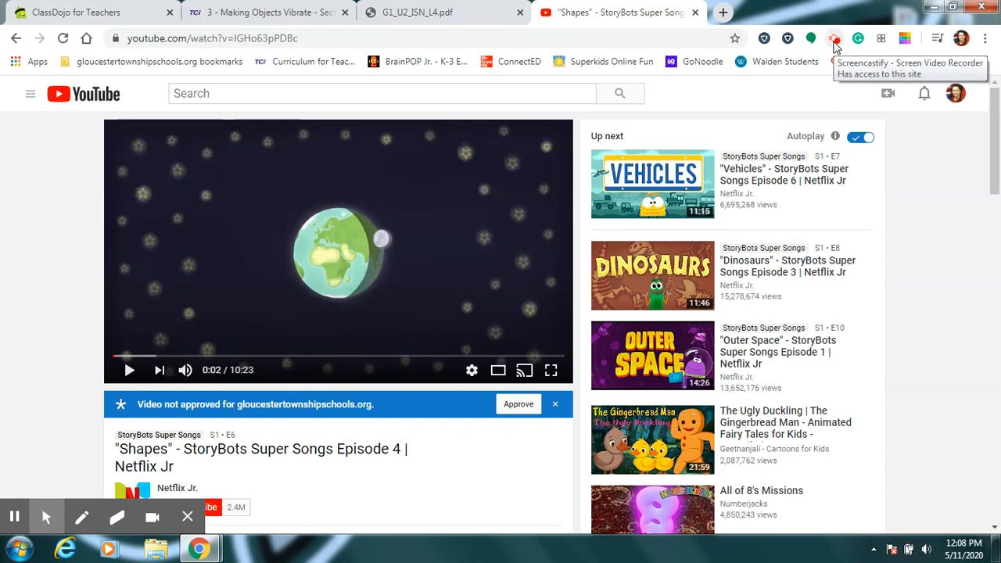